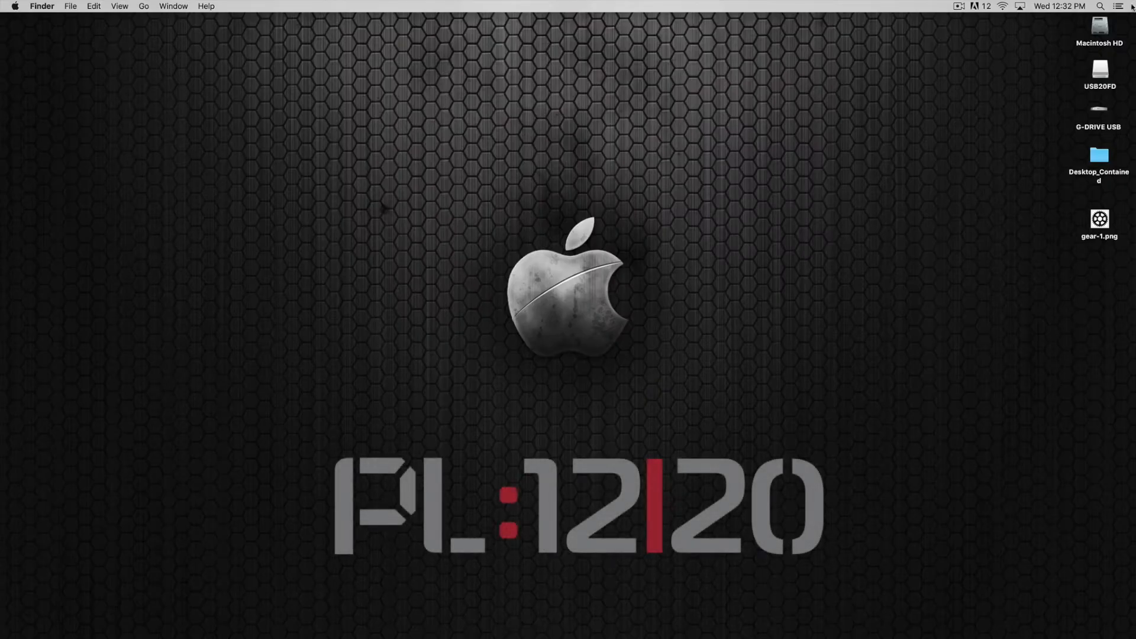
Open gear-1.png from the desktop in Preview to view the black gear.
{"action": "left_click", "coordinate": [1098, 218]}
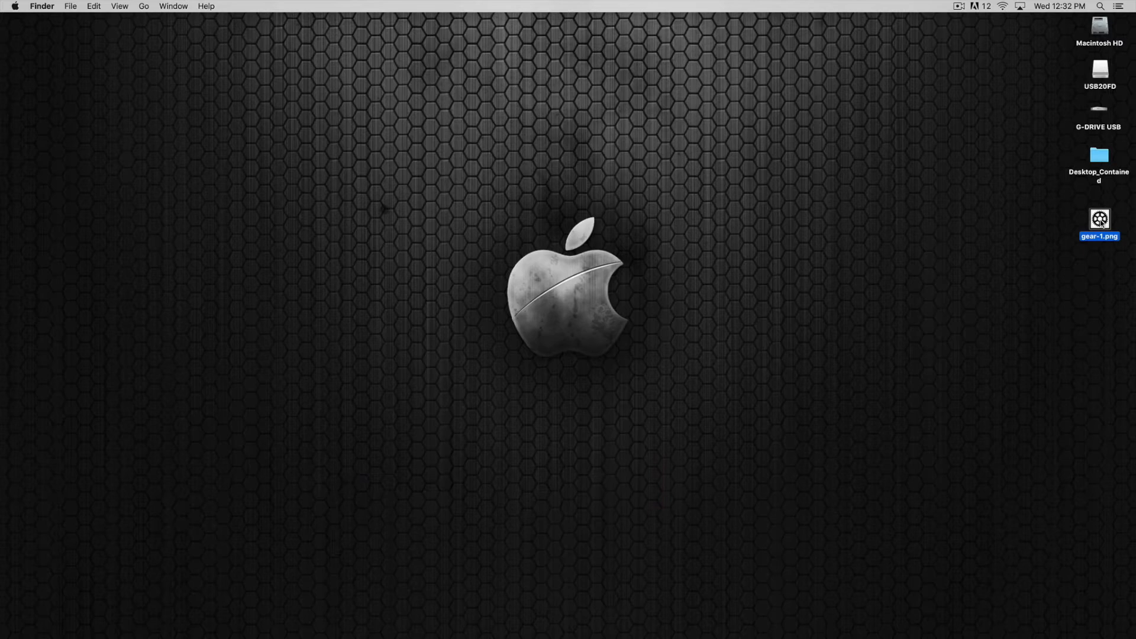
{"action": "double_click", "coordinate": [1099, 219]}
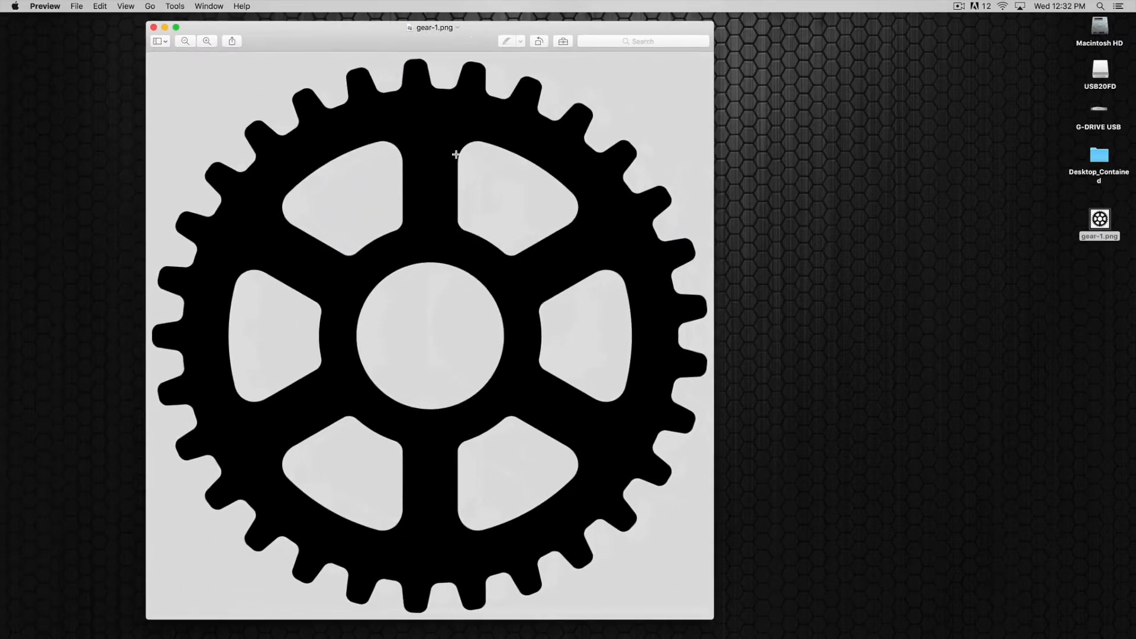
{"action": "mouse_move", "coordinate": [409, 254]}
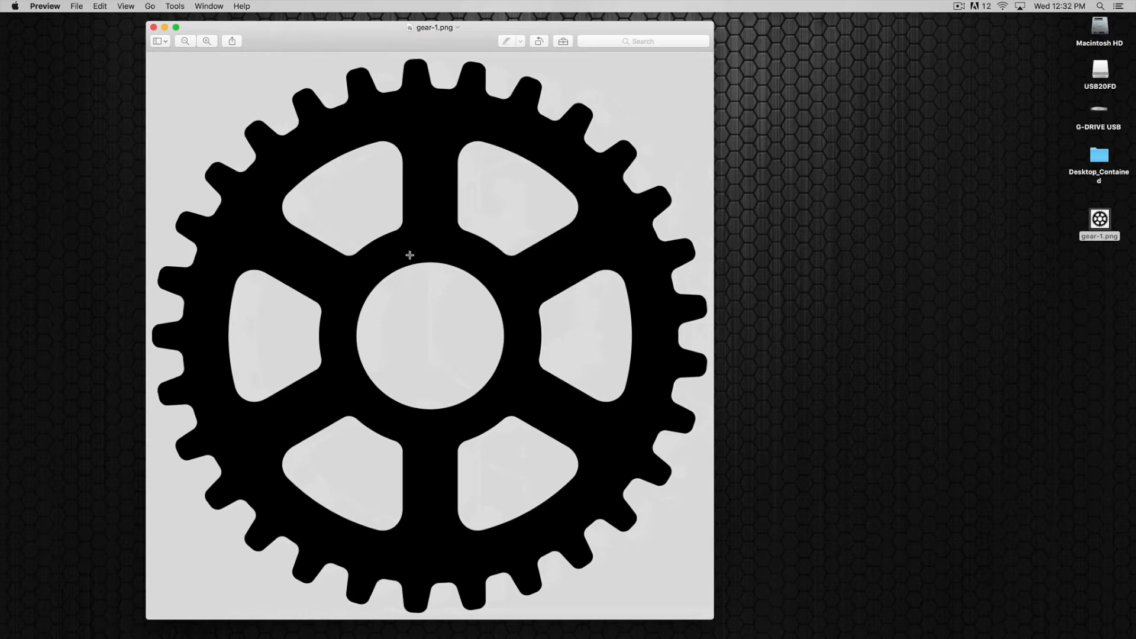
{"action": "mouse_move", "coordinate": [341, 168]}
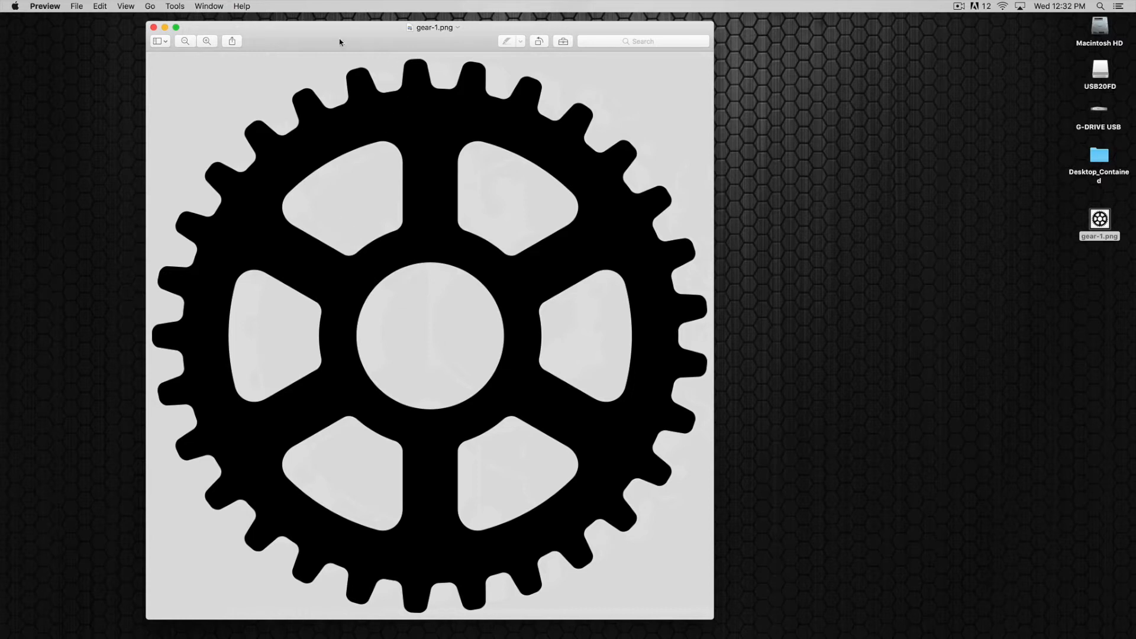
{"action": "mouse_move", "coordinate": [154, 26]}
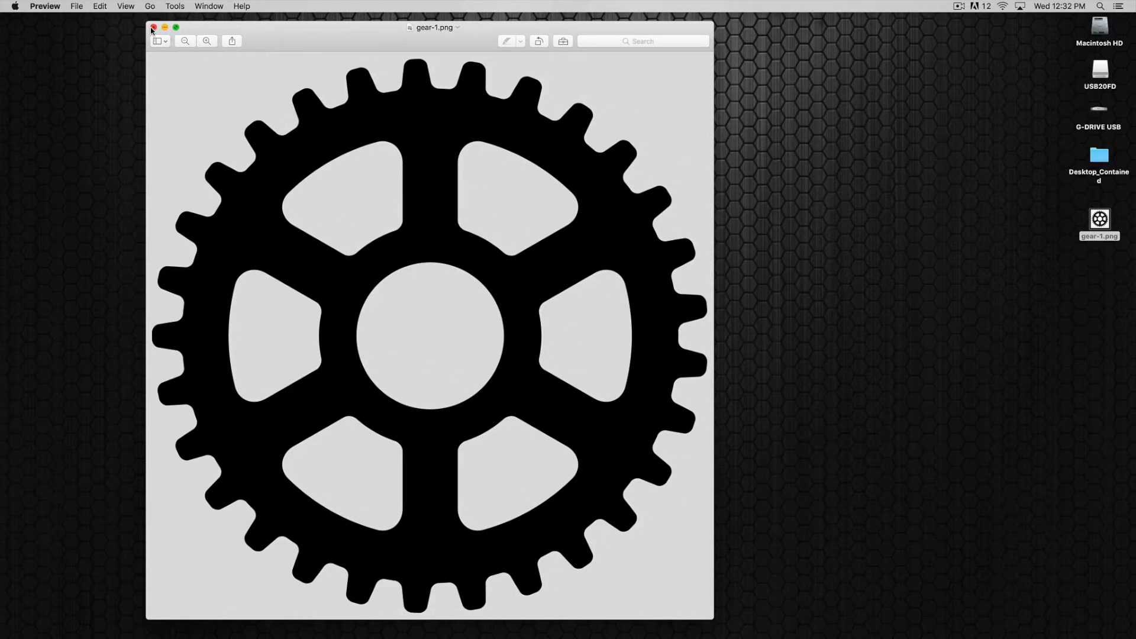
Close the Preview window showing the gear image.
{"action": "left_click", "coordinate": [155, 26]}
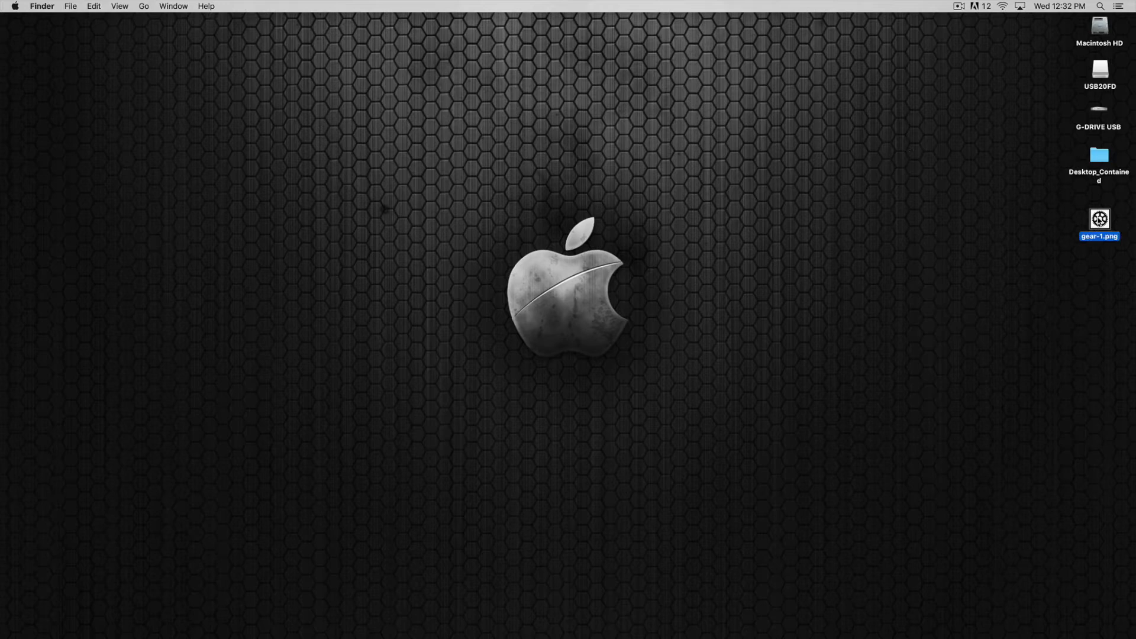
{"action": "mouse_move", "coordinate": [534, 628]}
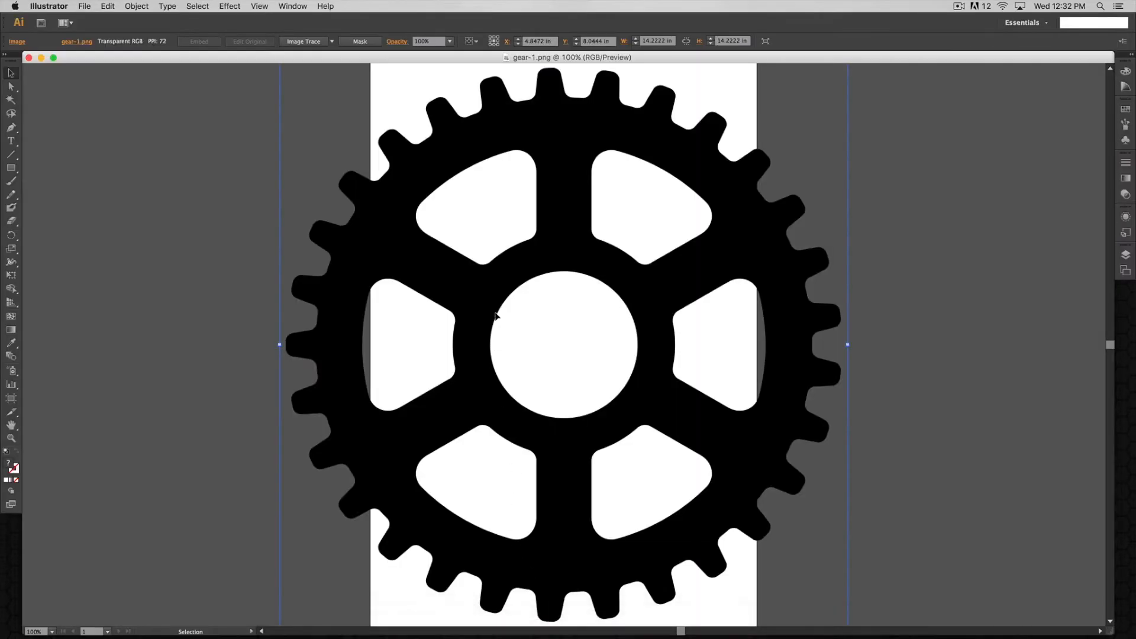
{"action": "mouse_move", "coordinate": [472, 292]}
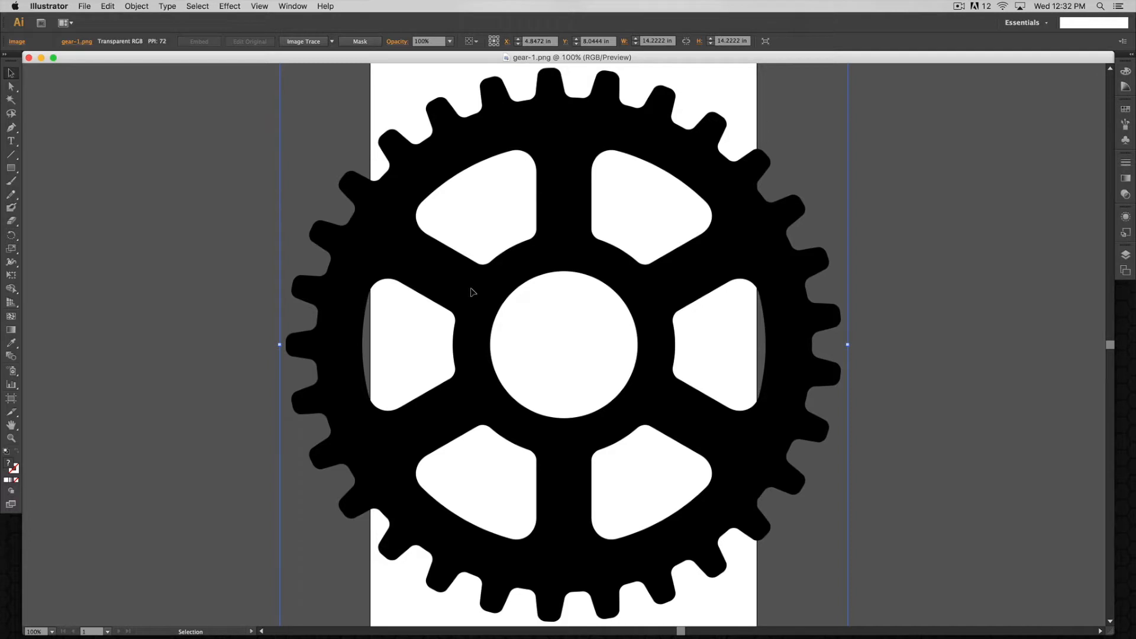
{"action": "mouse_move", "coordinate": [526, 271]}
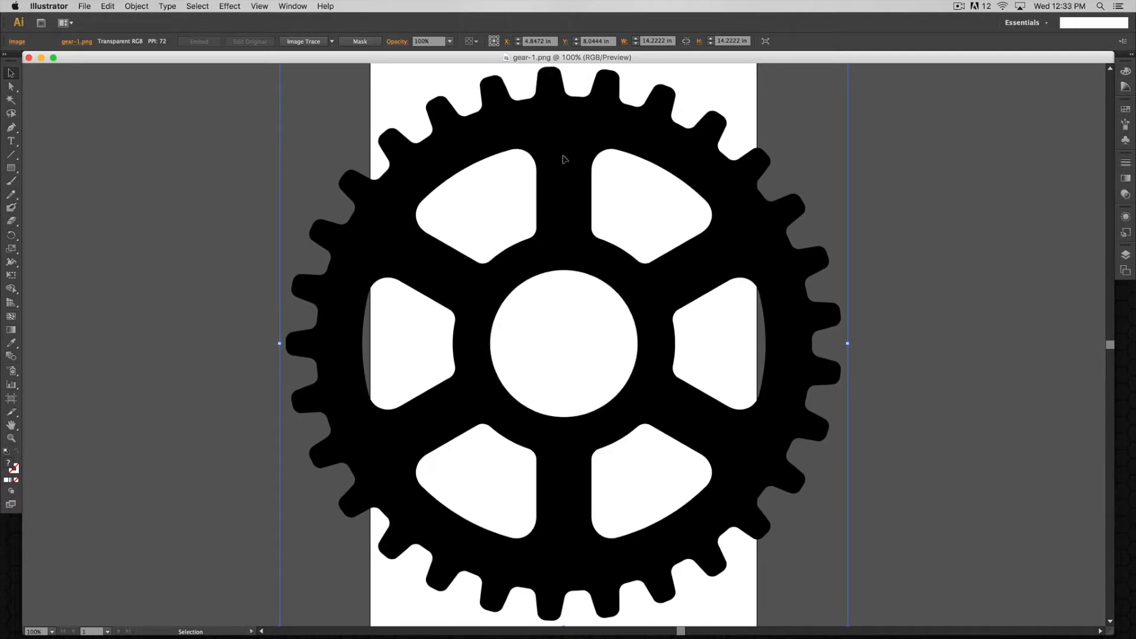
{"action": "mouse_move", "coordinate": [492, 279]}
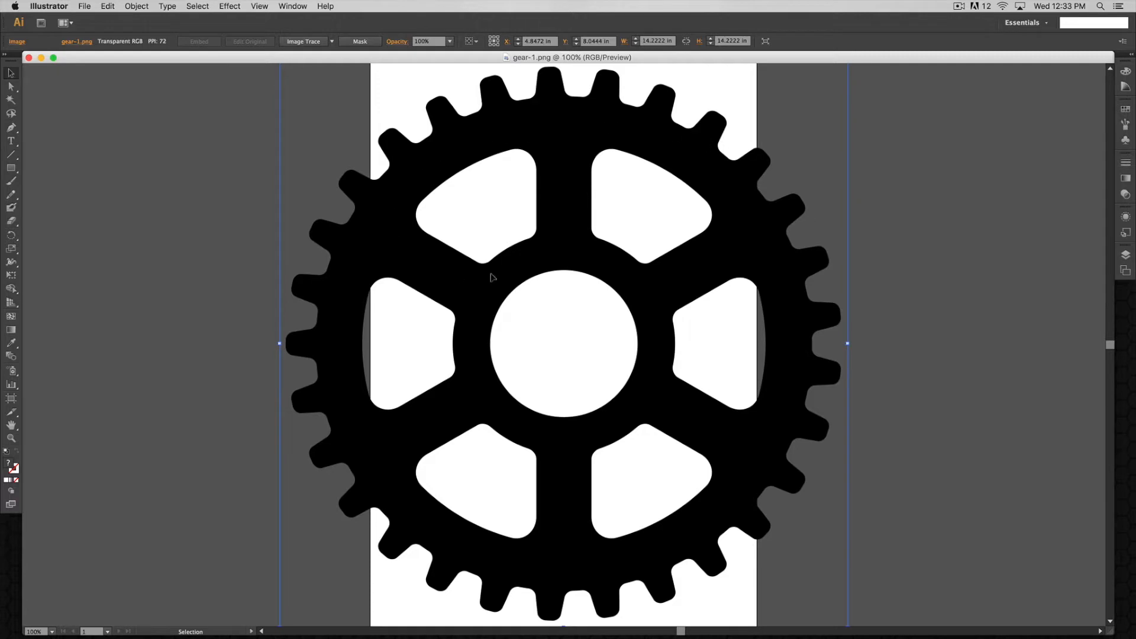
{"action": "mouse_move", "coordinate": [293, 103]}
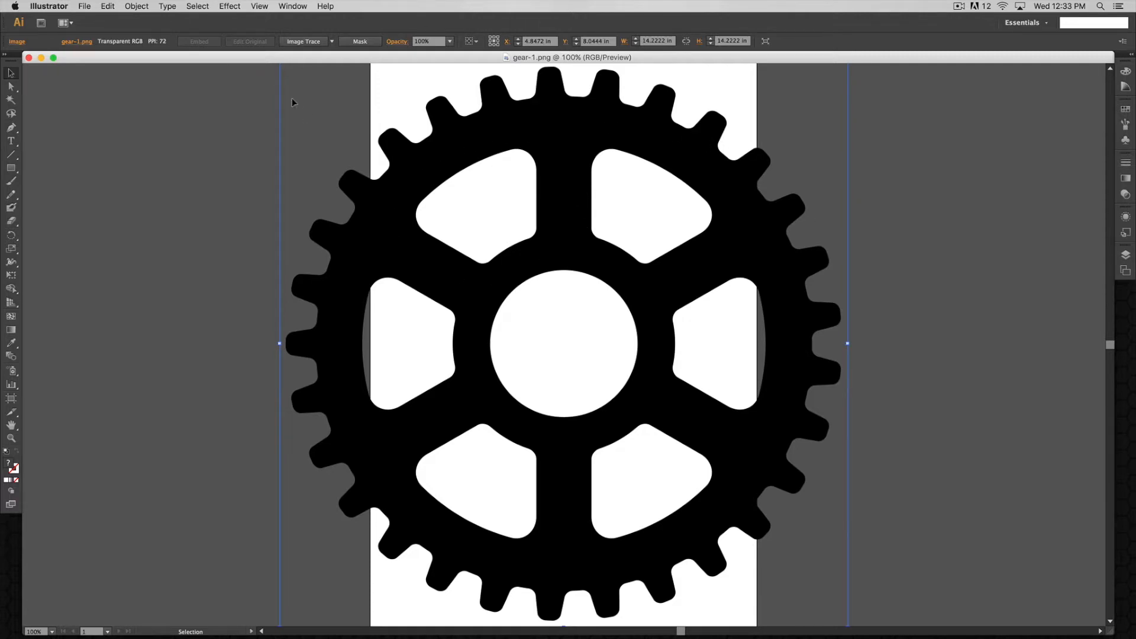
{"action": "mouse_move", "coordinate": [304, 42]}
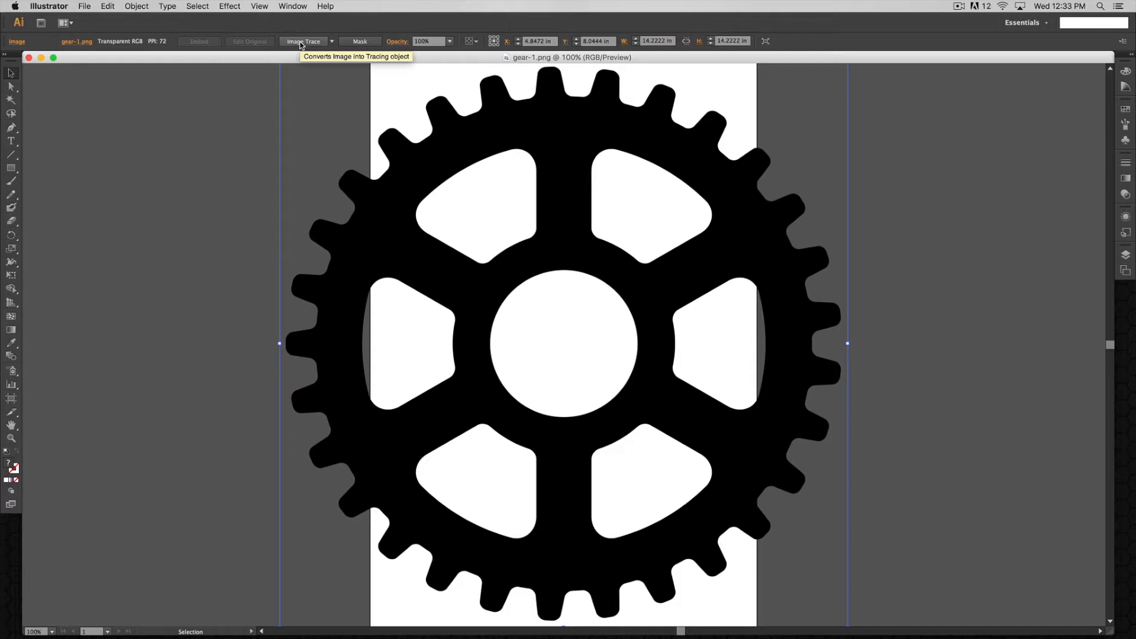
Open the Image Trace panel from the Window menu and enable Ignore White.
{"action": "left_click", "coordinate": [292, 6]}
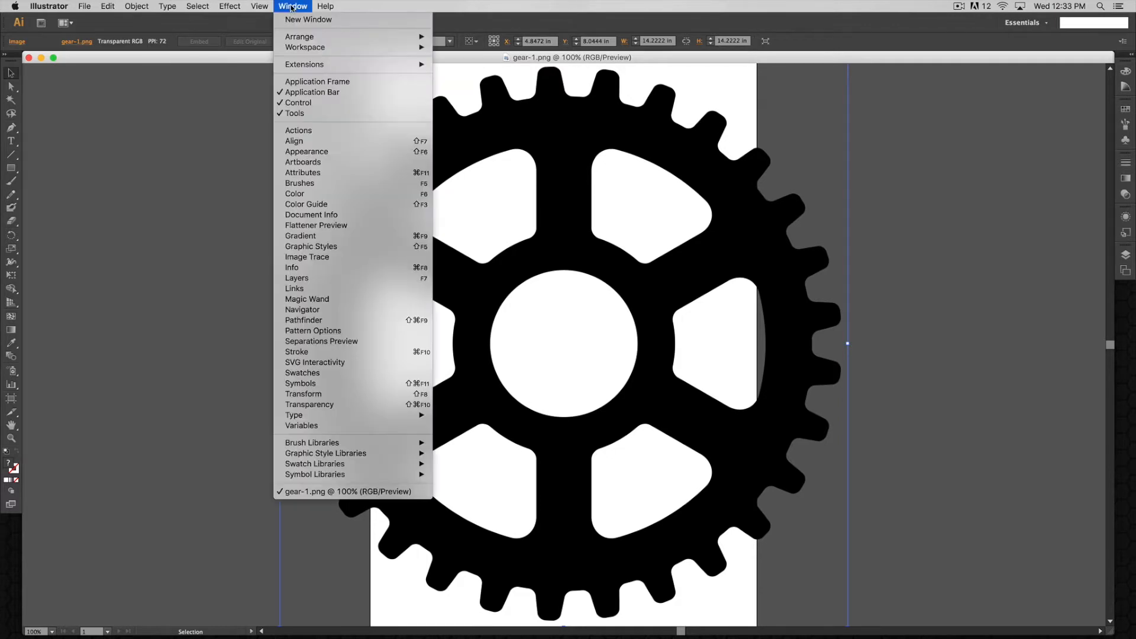
{"action": "mouse_move", "coordinate": [306, 257]}
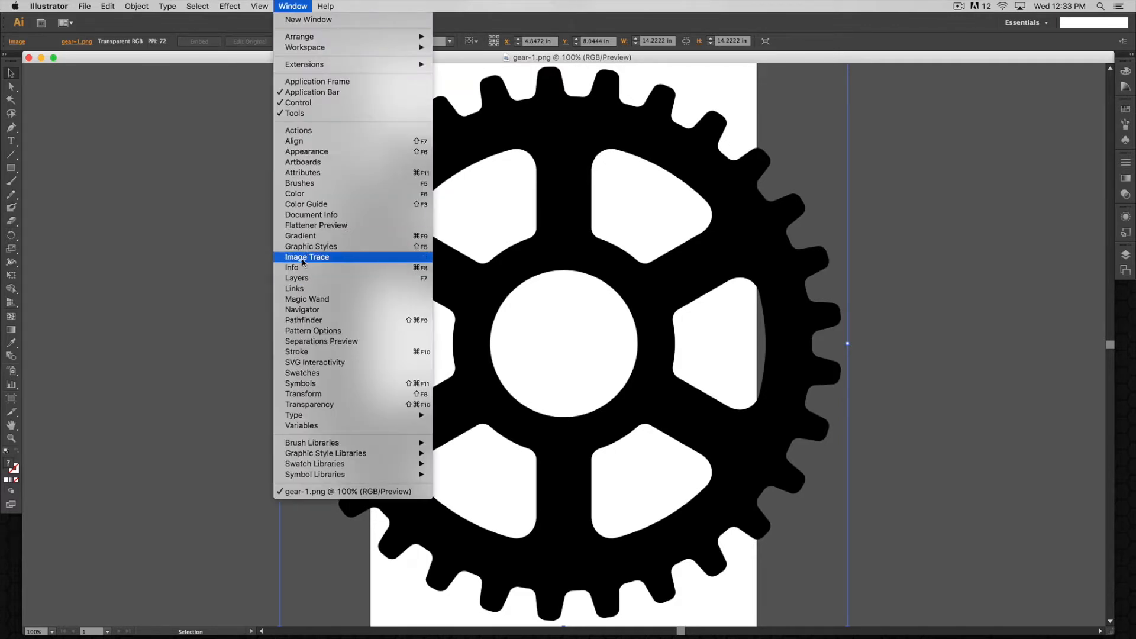
{"action": "left_click", "coordinate": [307, 256]}
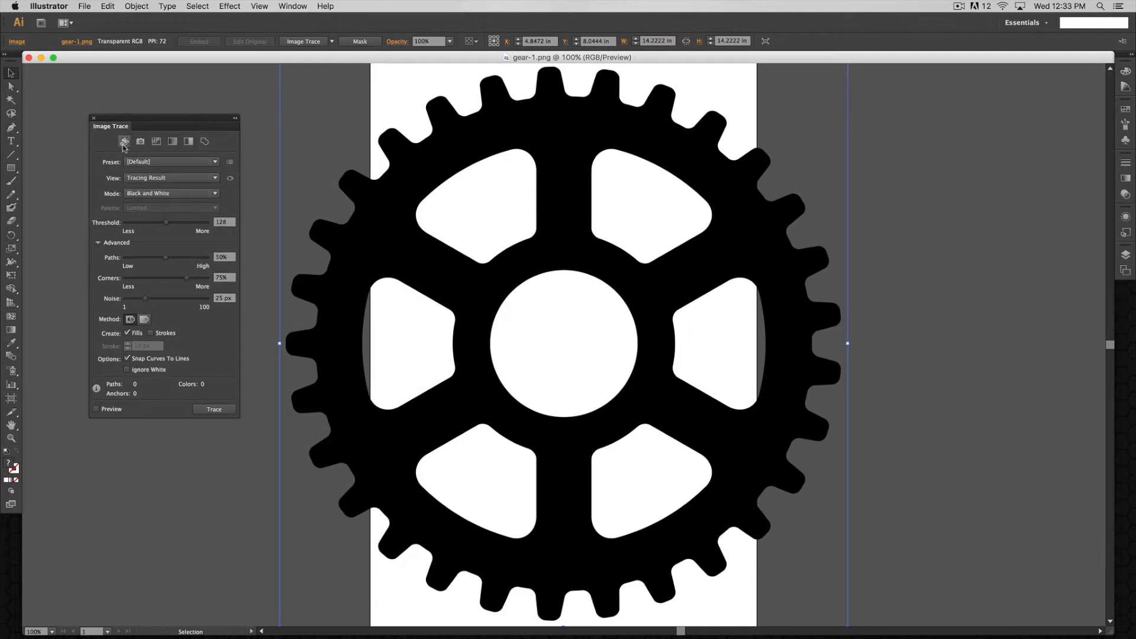
{"action": "mouse_move", "coordinate": [221, 184]}
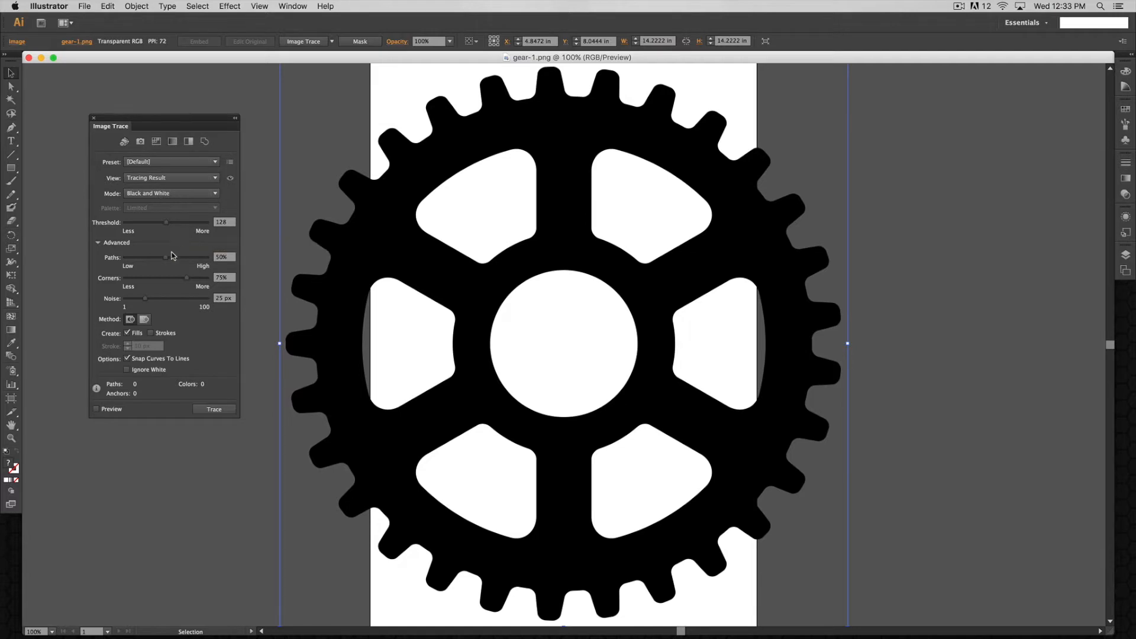
{"action": "mouse_move", "coordinate": [112, 329]}
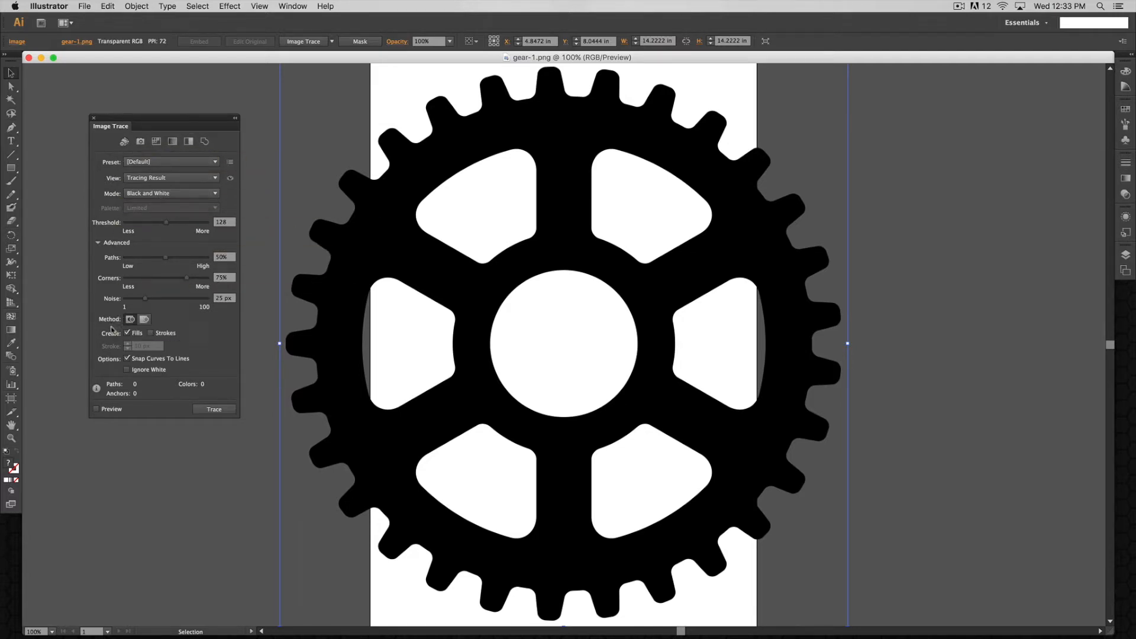
{"action": "mouse_move", "coordinate": [126, 369]}
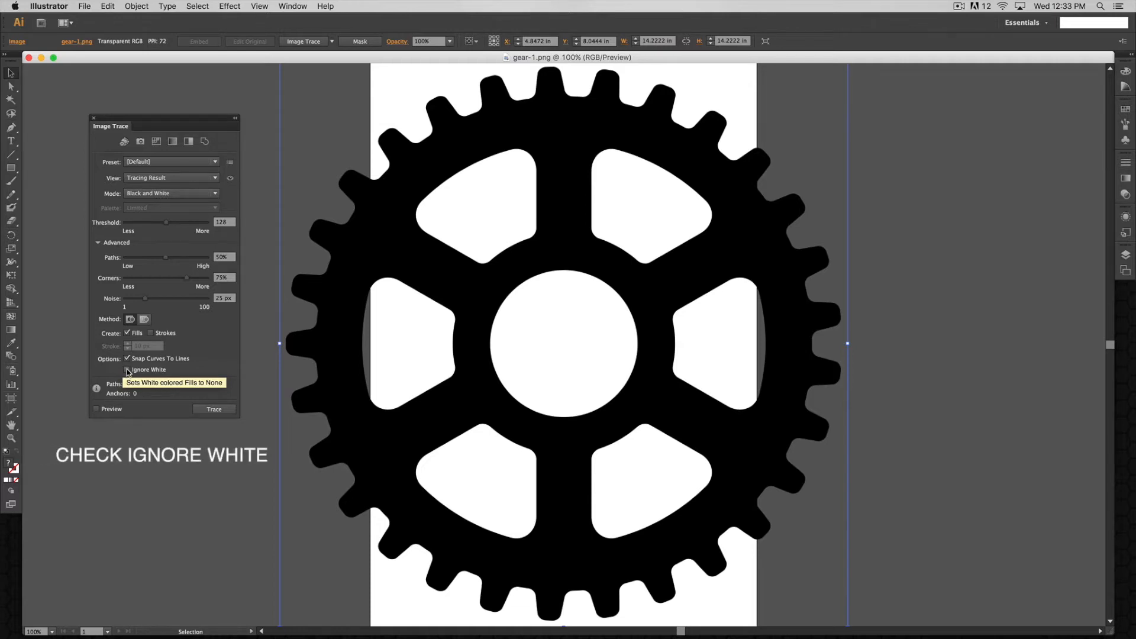
{"action": "left_click", "coordinate": [127, 369]}
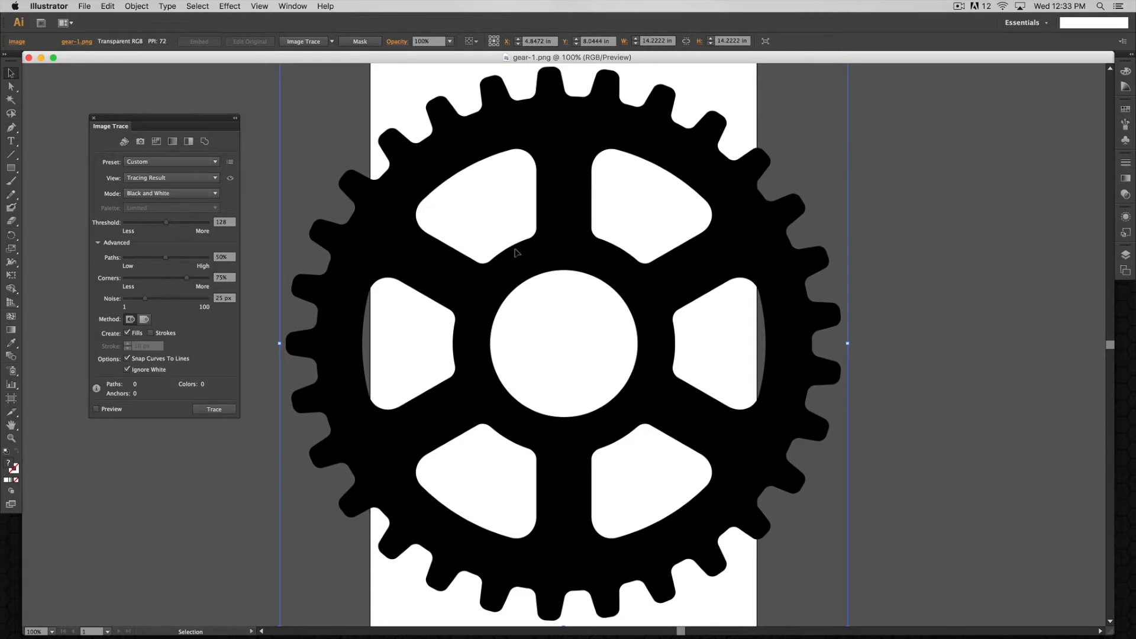
{"action": "mouse_move", "coordinate": [535, 165]}
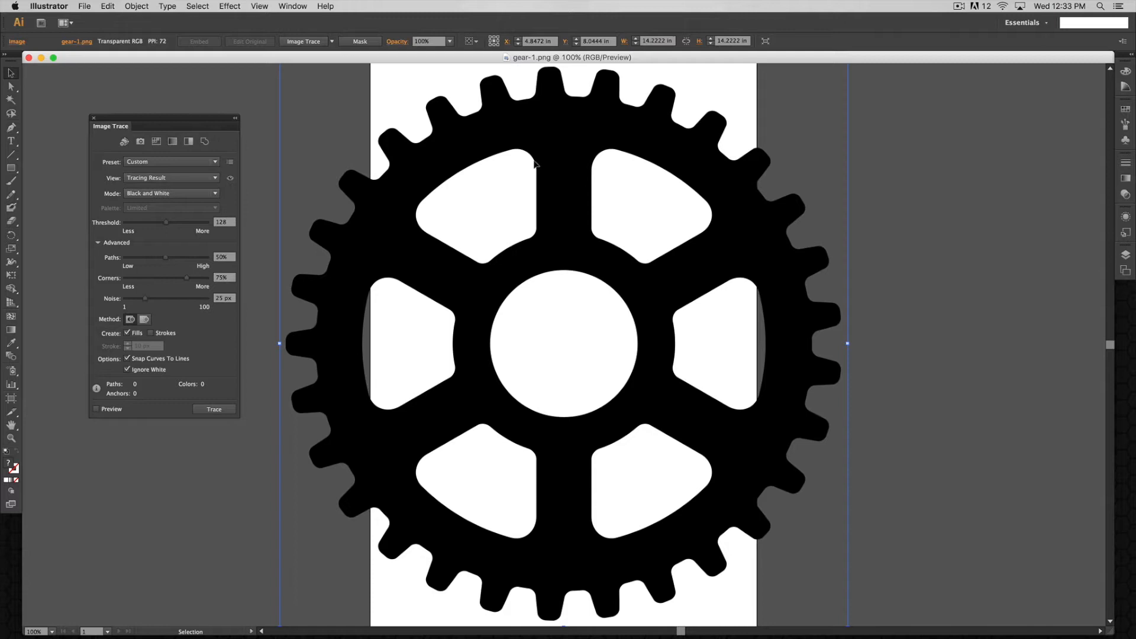
{"action": "mouse_move", "coordinate": [584, 171]}
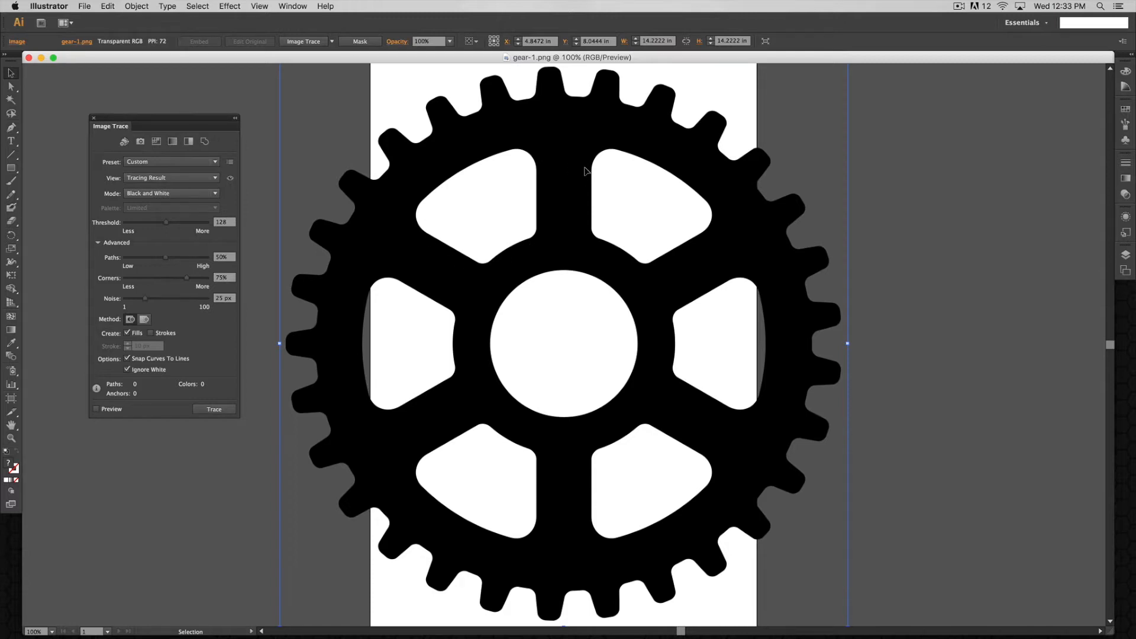
{"action": "mouse_move", "coordinate": [631, 278]}
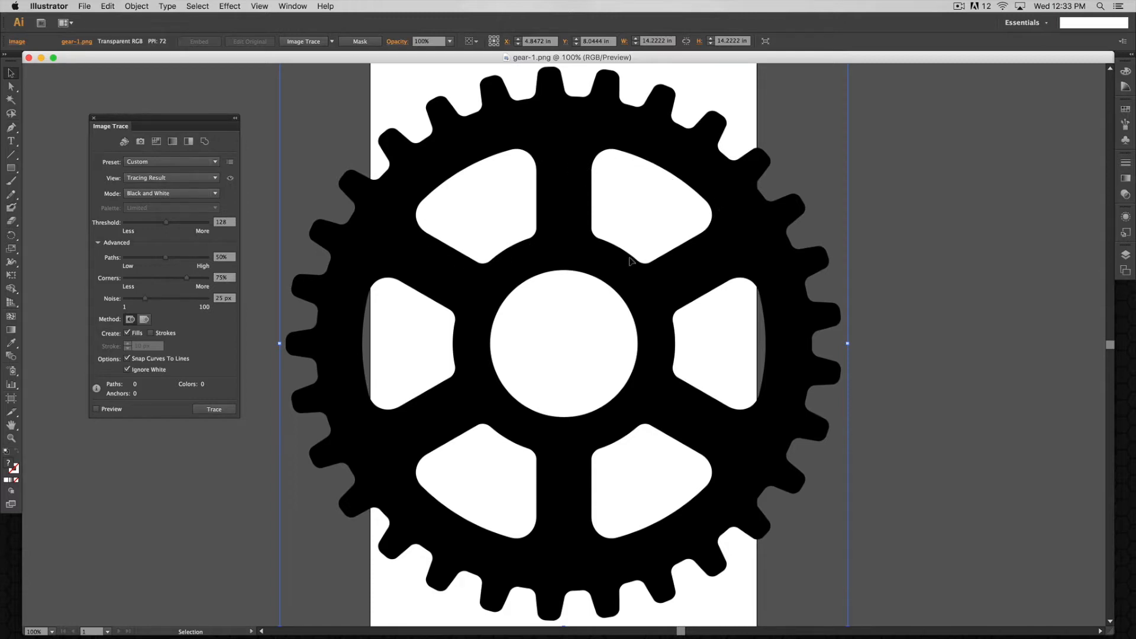
{"action": "mouse_move", "coordinate": [683, 217]}
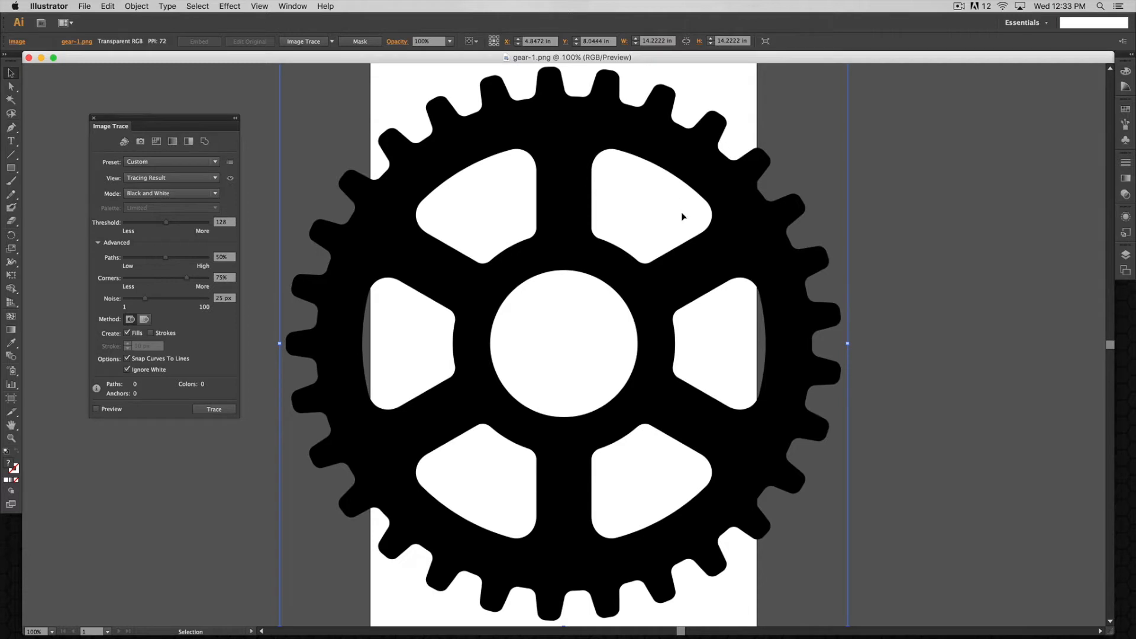
{"action": "mouse_move", "coordinate": [636, 463]}
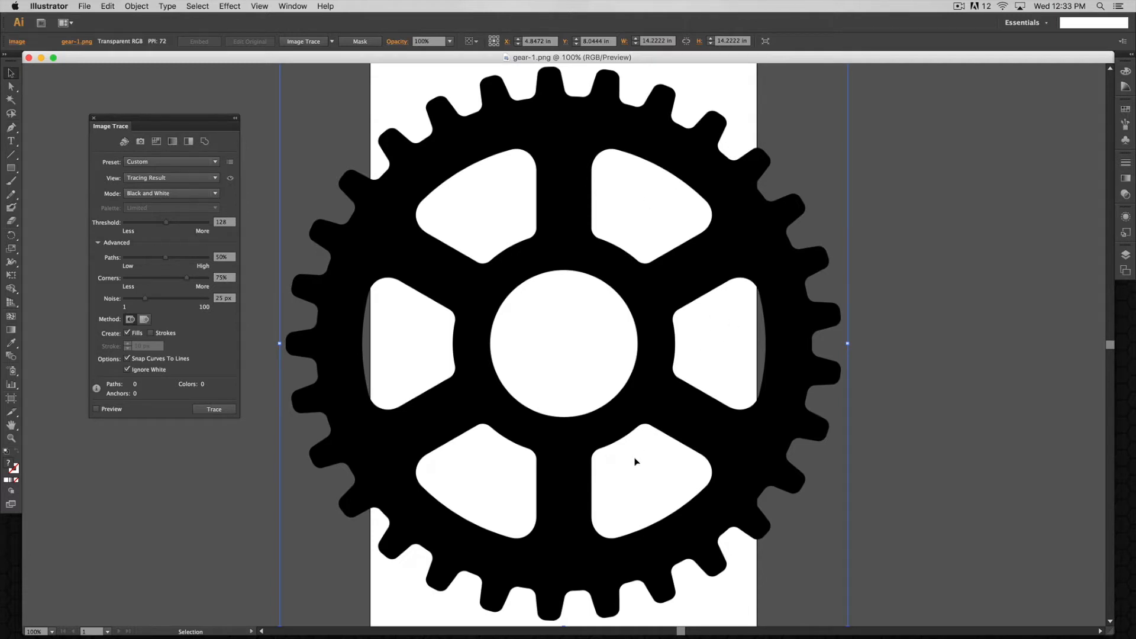
{"action": "mouse_move", "coordinate": [418, 372]}
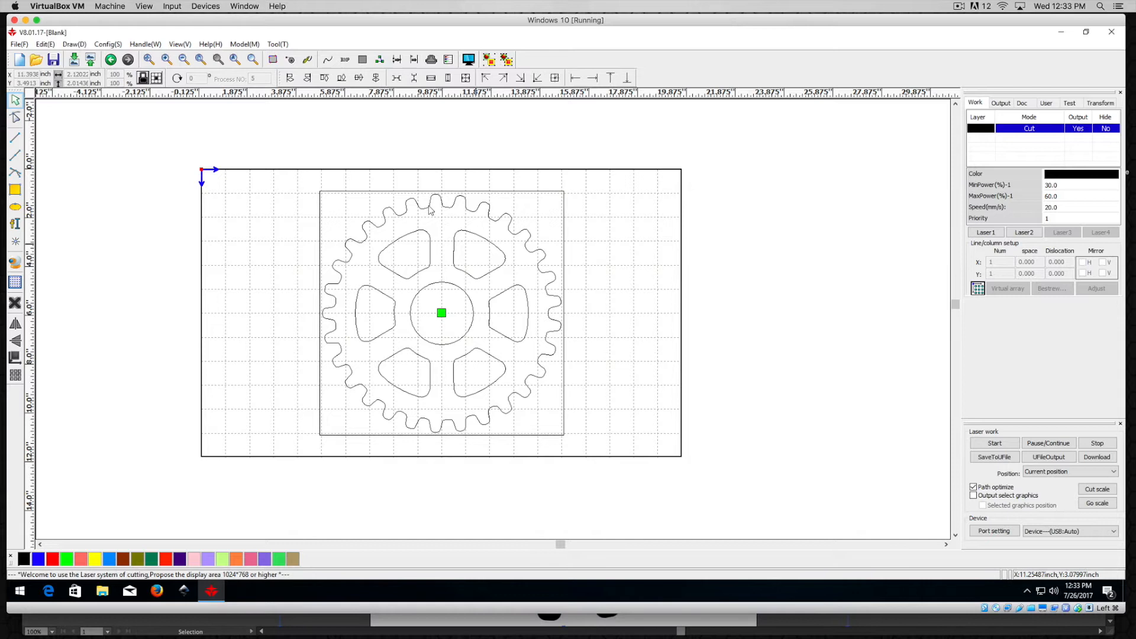
{"action": "mouse_move", "coordinate": [414, 204]}
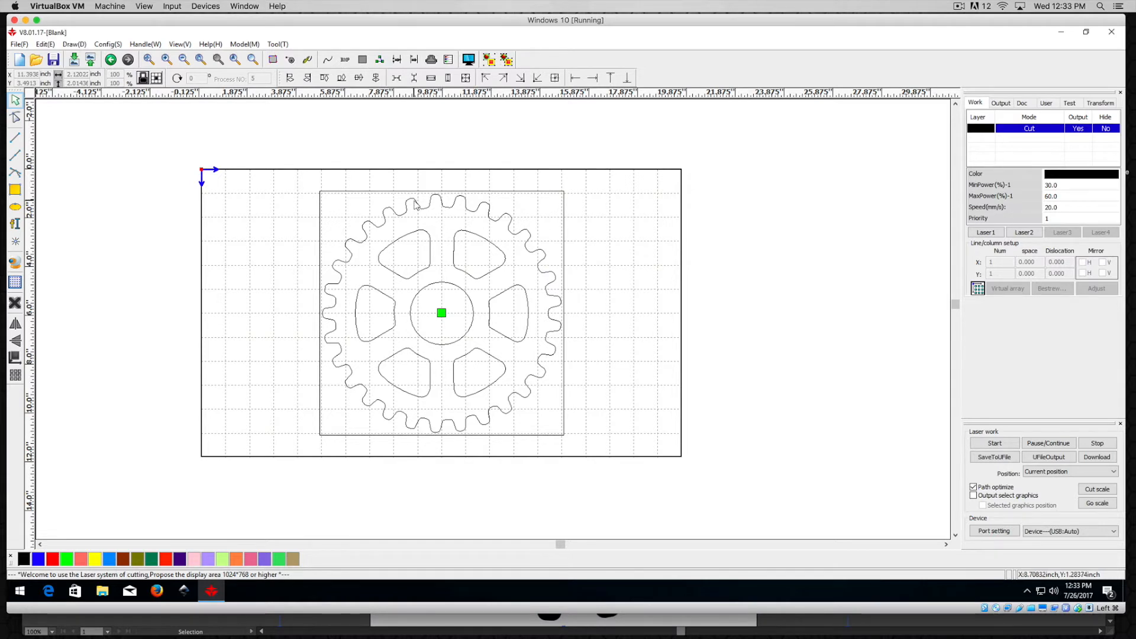
{"action": "mouse_move", "coordinate": [415, 204]}
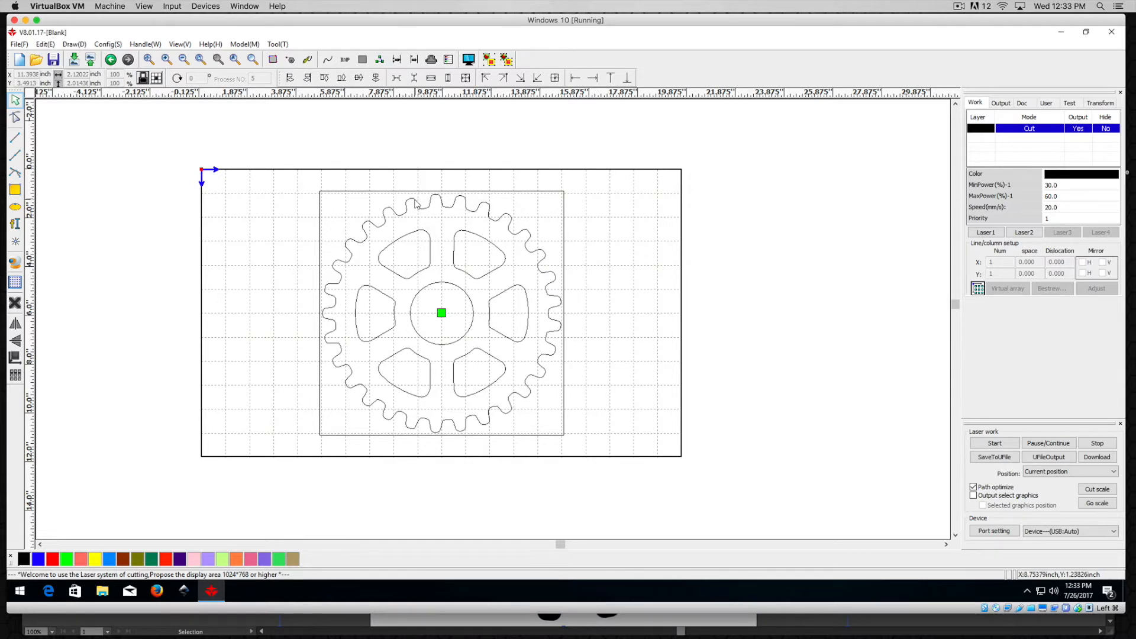
{"action": "left_click", "coordinate": [404, 237]}
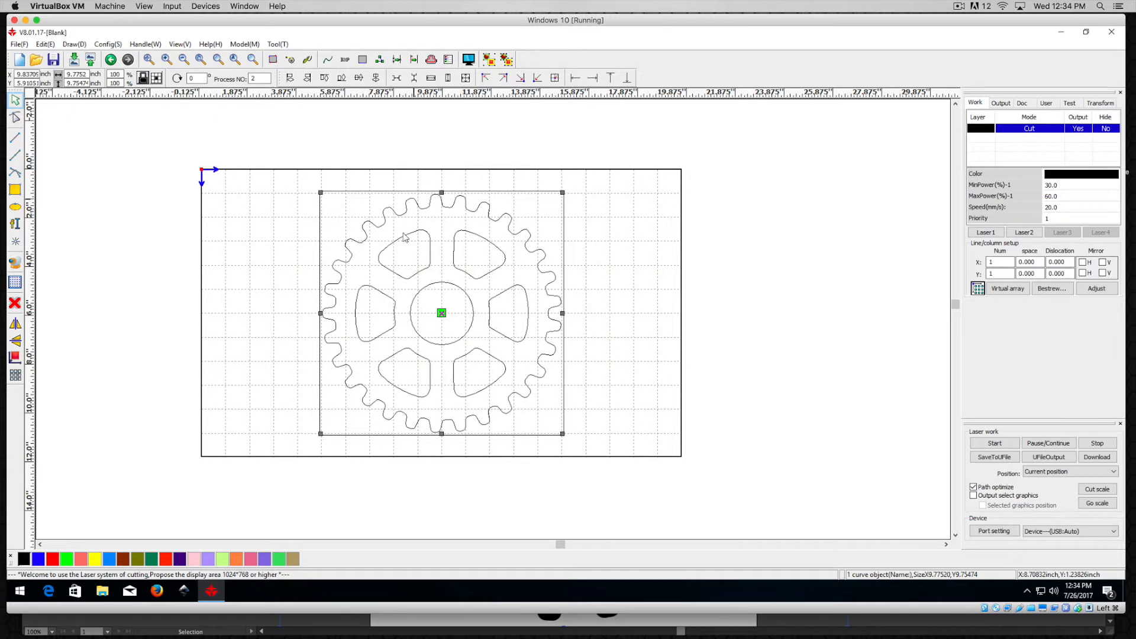
{"action": "mouse_move", "coordinate": [364, 221]}
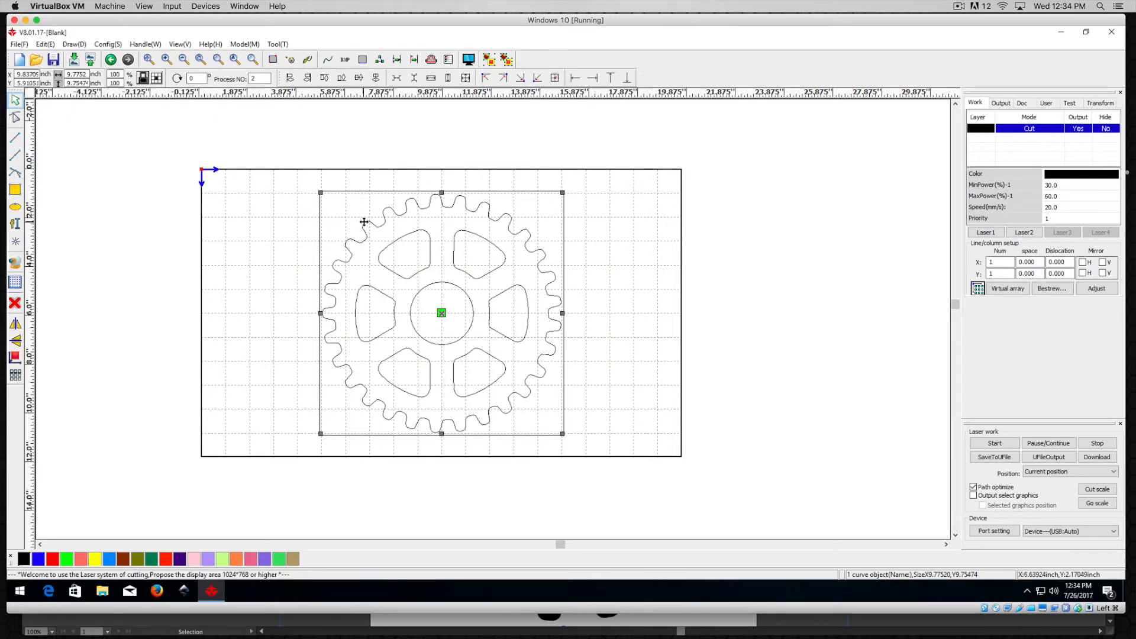
{"action": "mouse_move", "coordinate": [399, 246]}
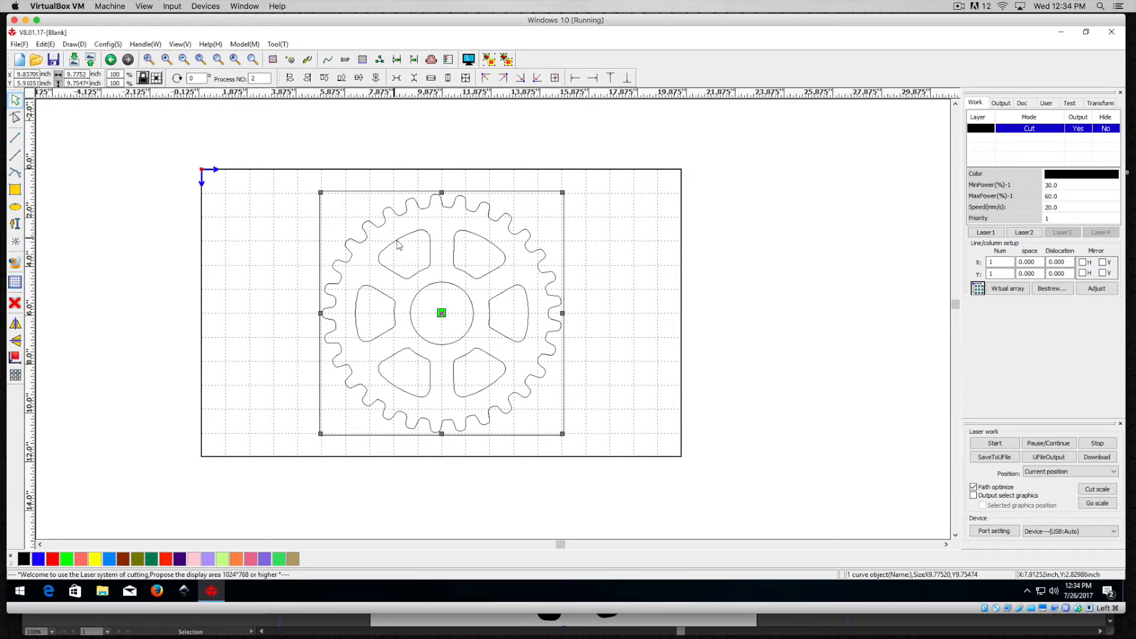
{"action": "left_click", "coordinate": [403, 254]}
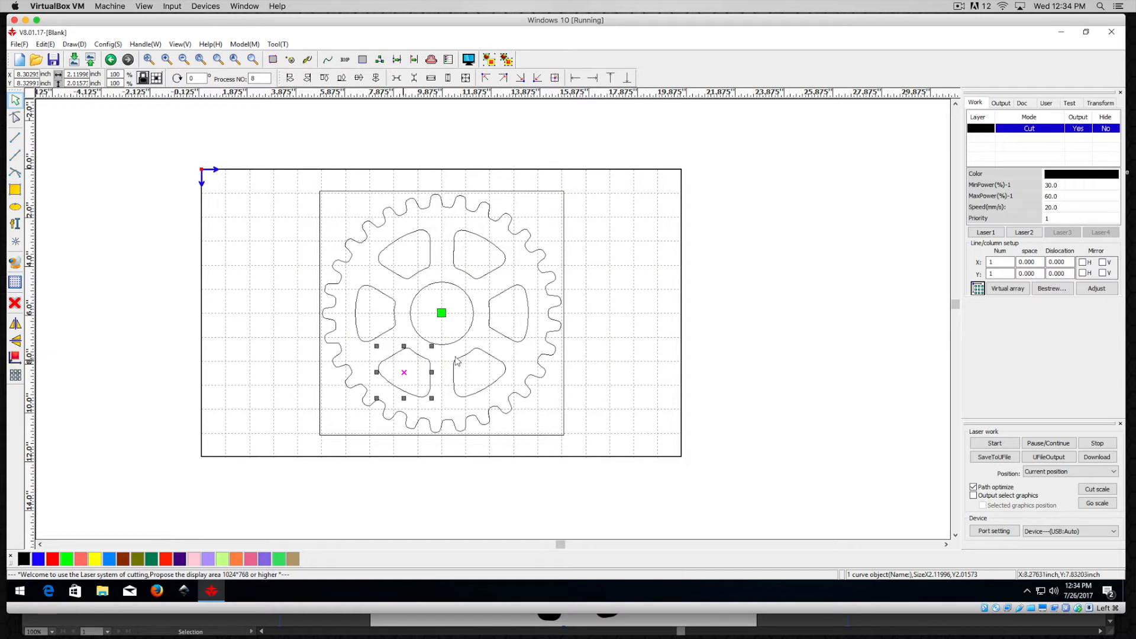
{"action": "left_click_drag", "start_coordinate": [403, 372], "coordinate": [479, 372]}
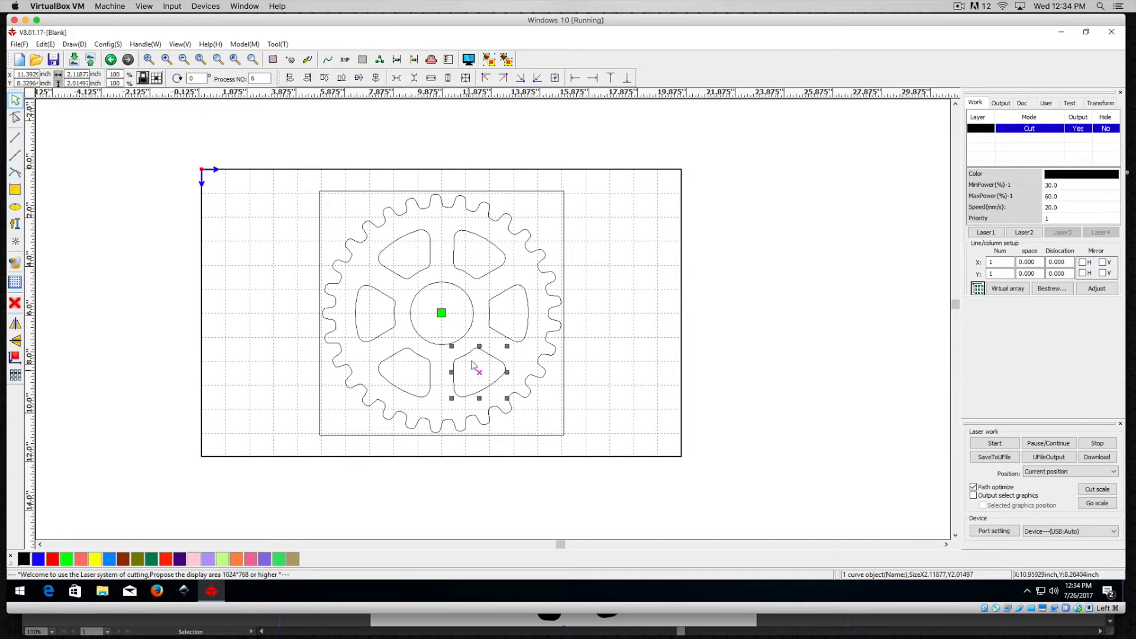
{"action": "mouse_move", "coordinate": [479, 367]}
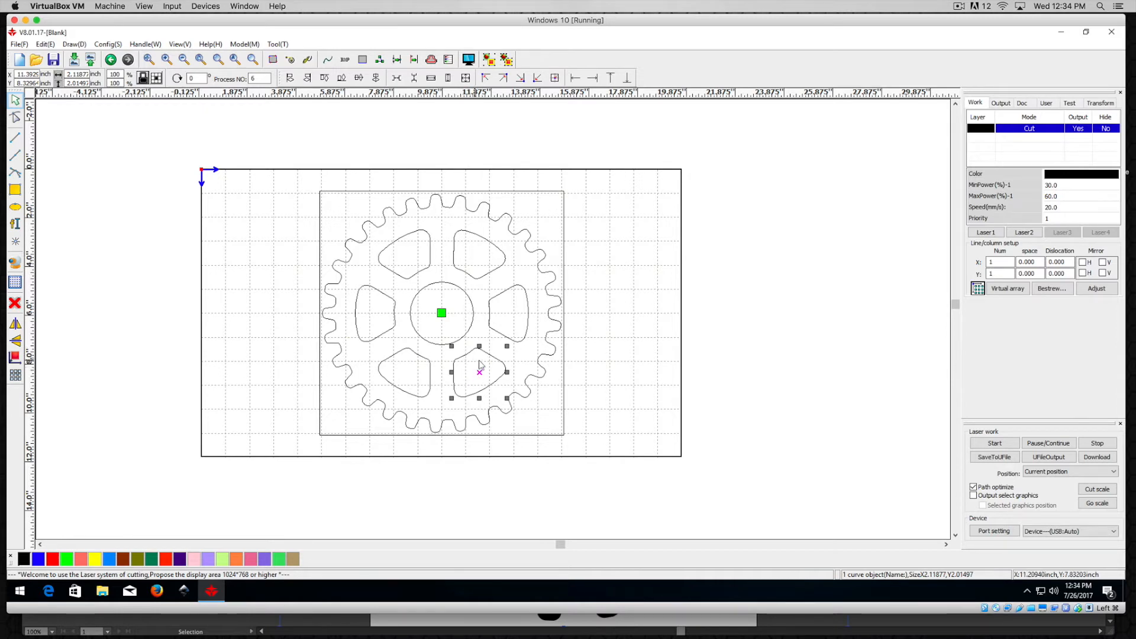
{"action": "mouse_move", "coordinate": [479, 372]}
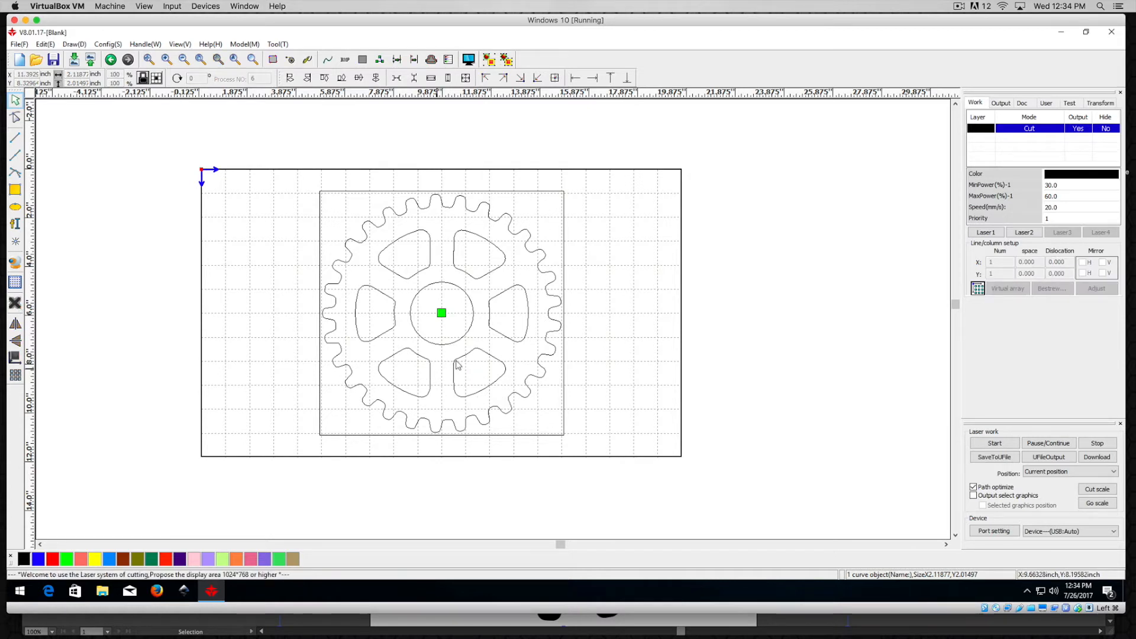
{"action": "left_click", "coordinate": [477, 370]}
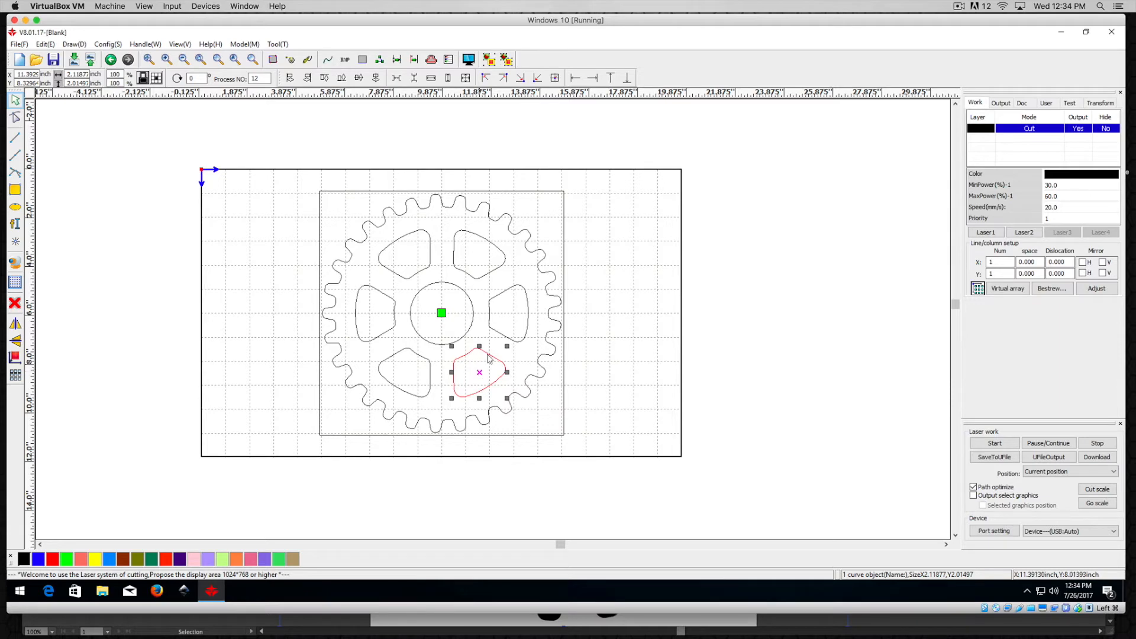
{"action": "mouse_move", "coordinate": [533, 316]}
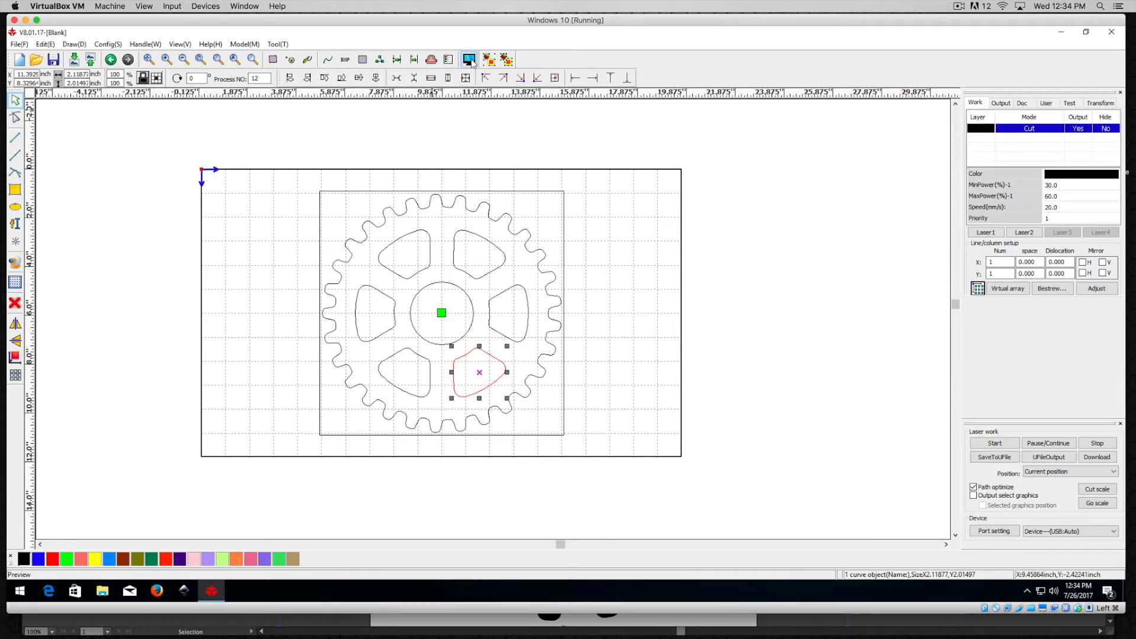
Preview the gear job, run its cut simulation (5:20 estimate), then stop it.
{"action": "left_click", "coordinate": [467, 59]}
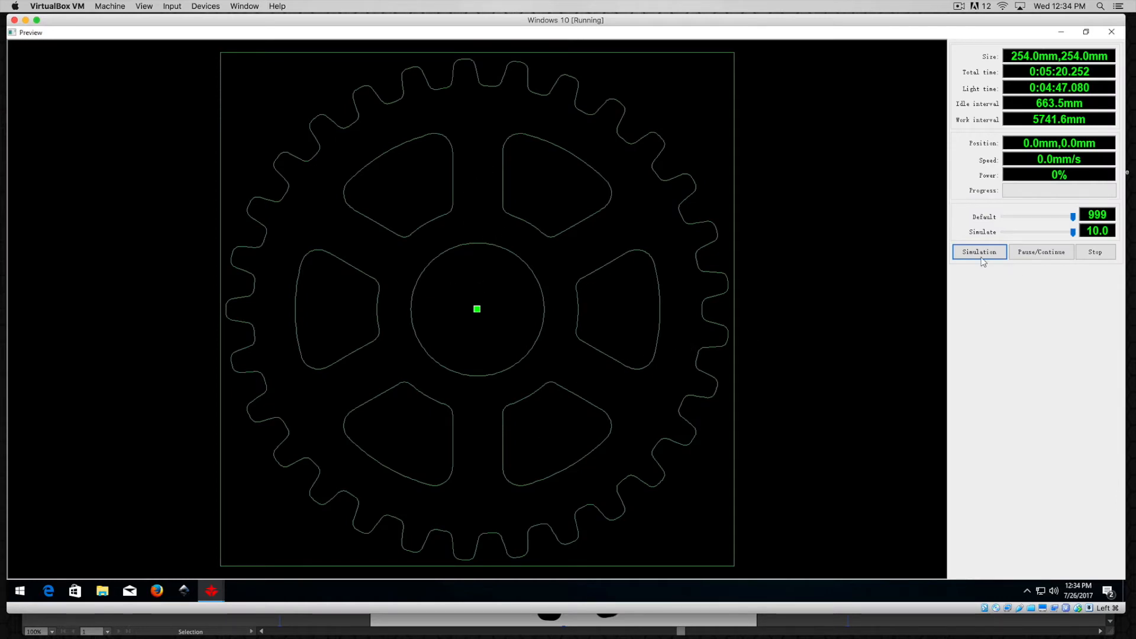
{"action": "left_click", "coordinate": [980, 252]}
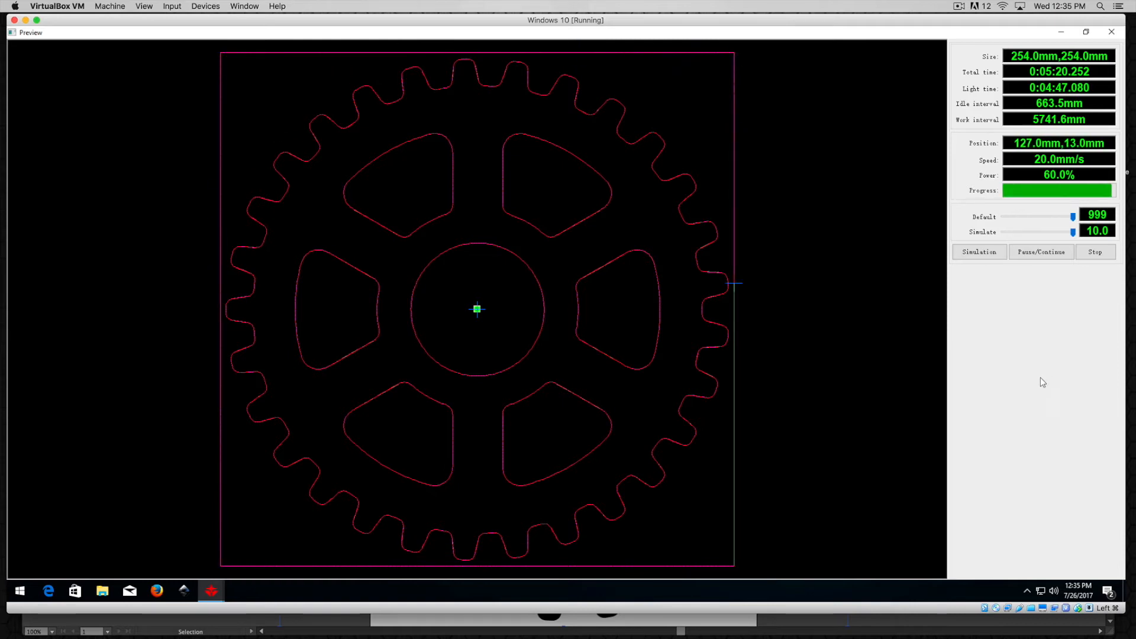
{"action": "left_click", "coordinate": [1096, 251]}
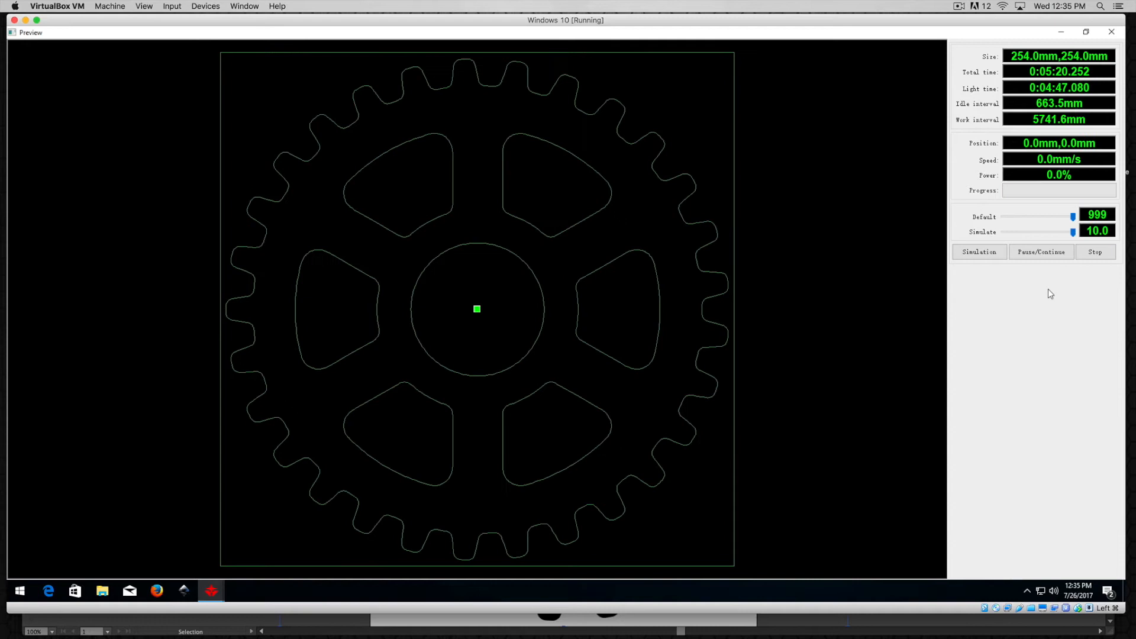
{"action": "mouse_move", "coordinate": [579, 278]}
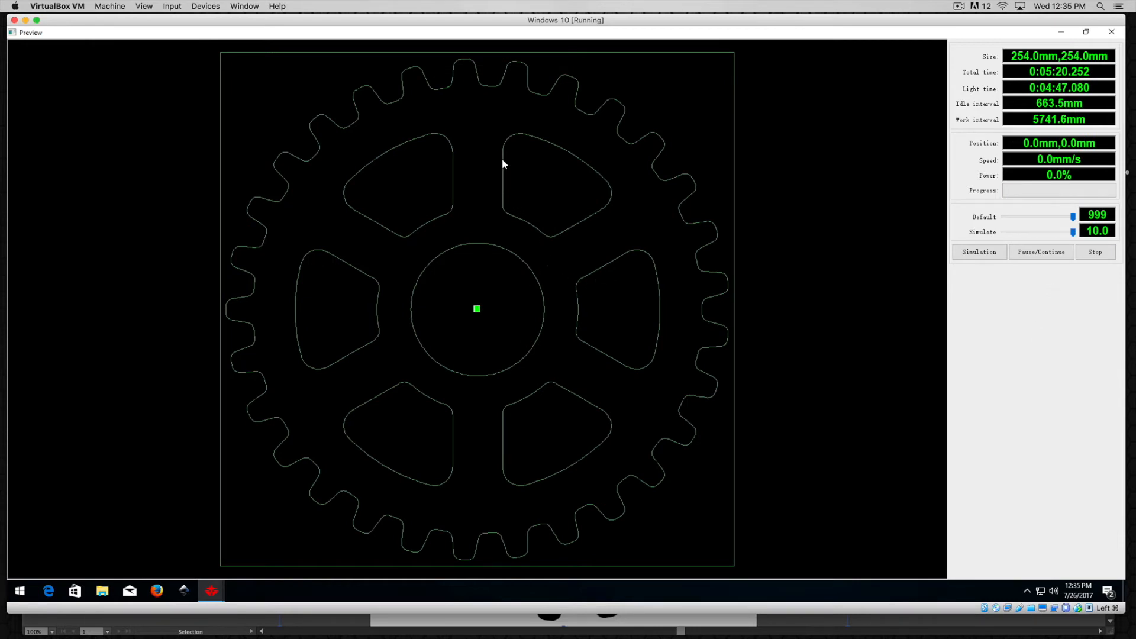
{"action": "mouse_move", "coordinate": [502, 189]}
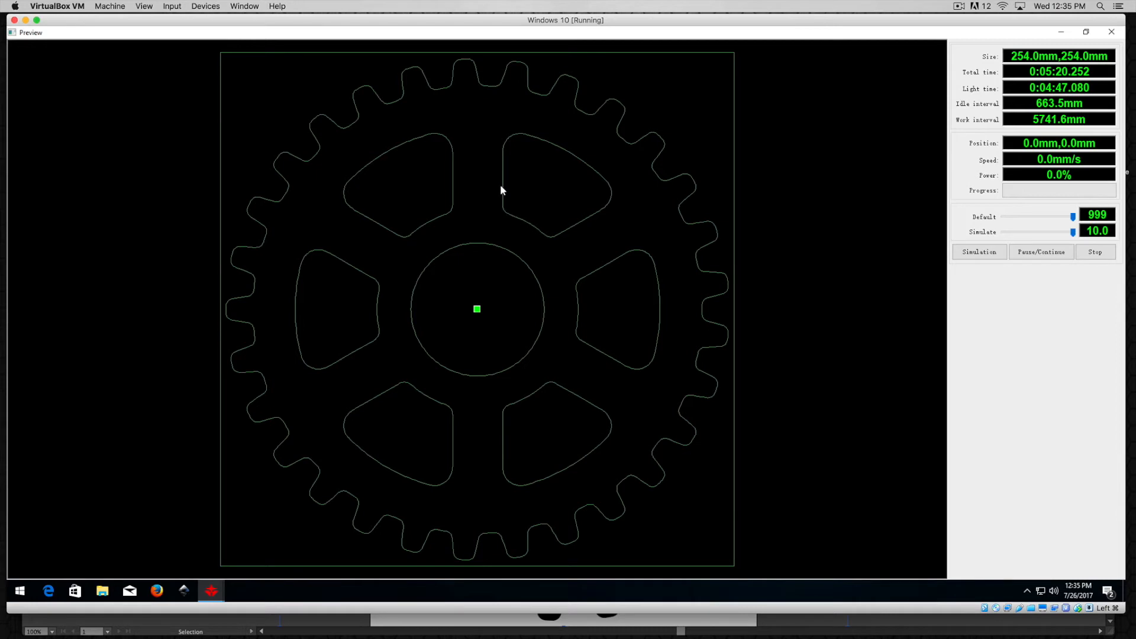
{"action": "left_click", "coordinate": [978, 252]}
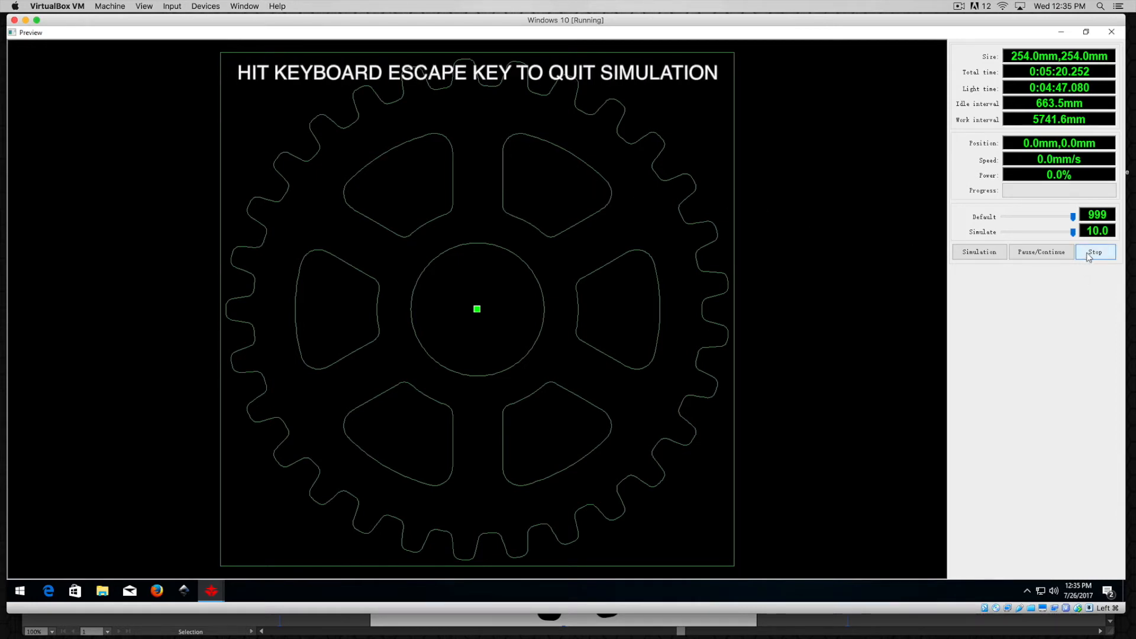
{"action": "left_click", "coordinate": [1096, 251]}
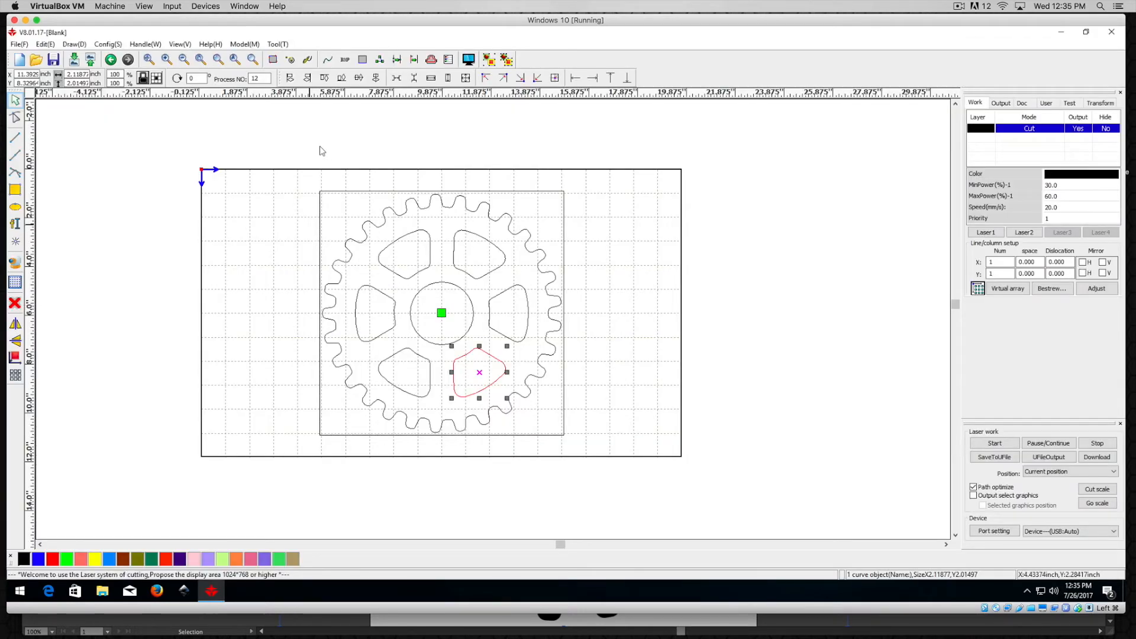
{"action": "mouse_move", "coordinate": [289, 178]}
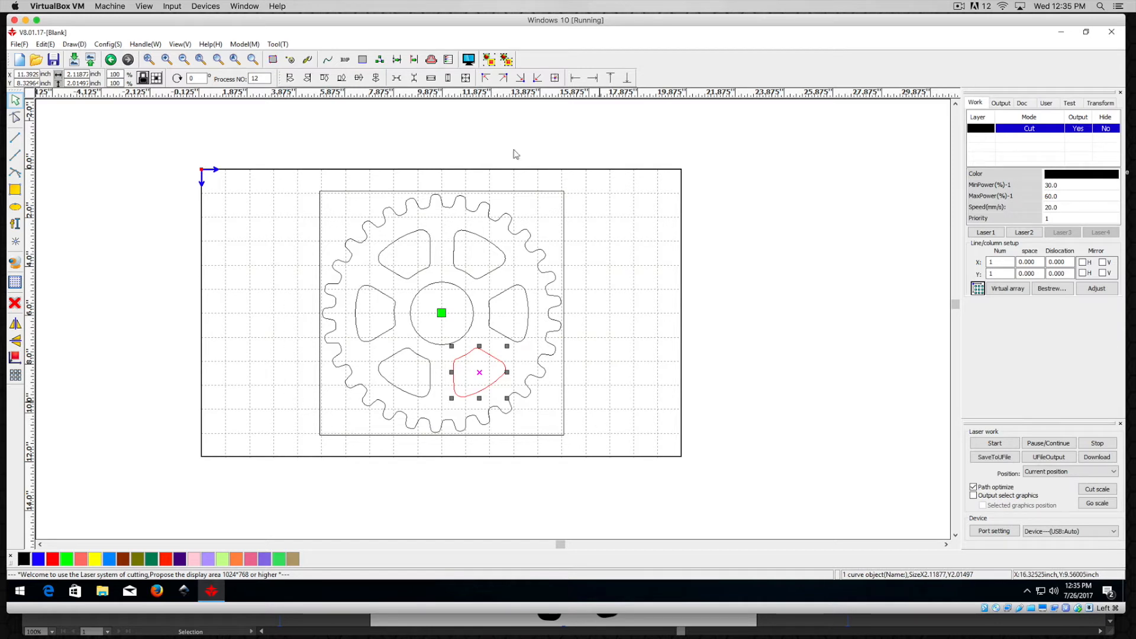
{"action": "mouse_move", "coordinate": [309, 178]}
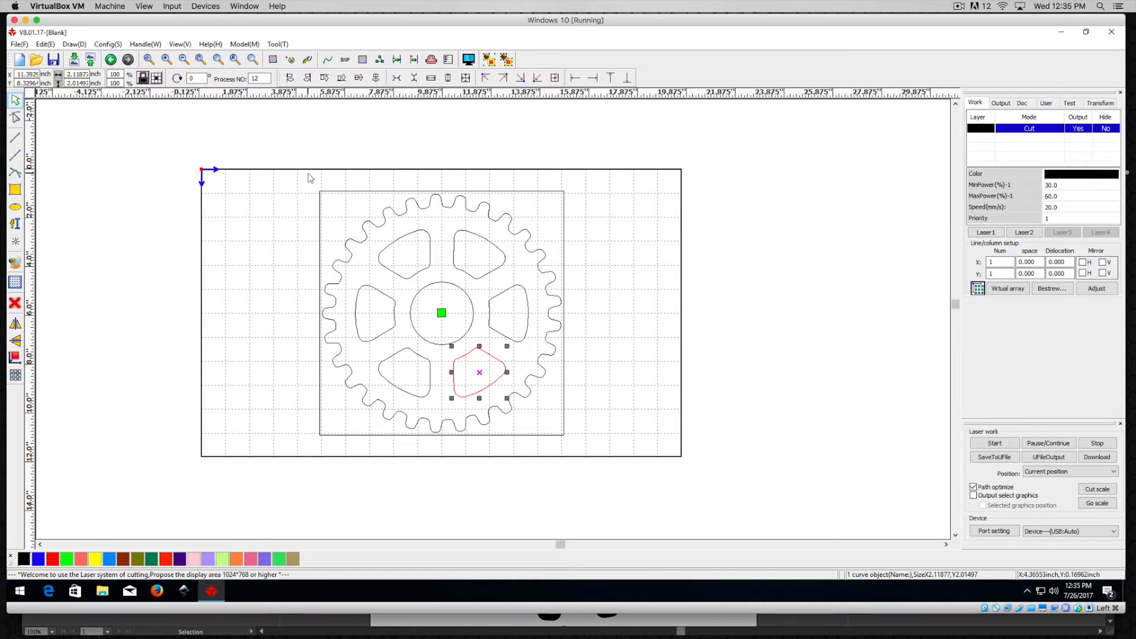
{"action": "mouse_move", "coordinate": [305, 184]}
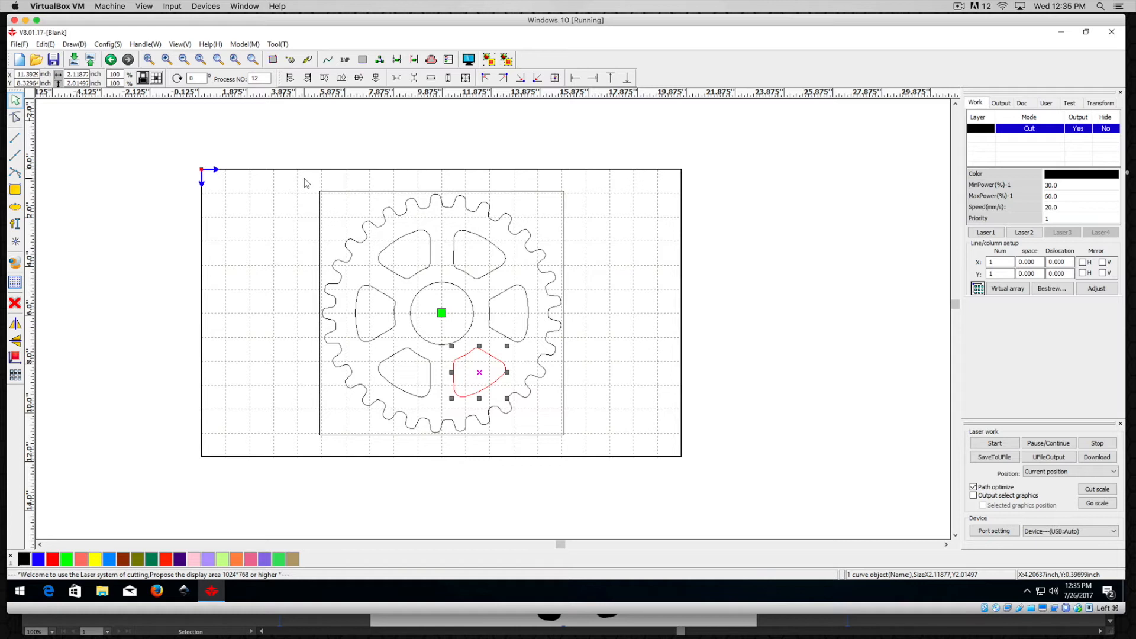
{"action": "mouse_move", "coordinate": [299, 185]}
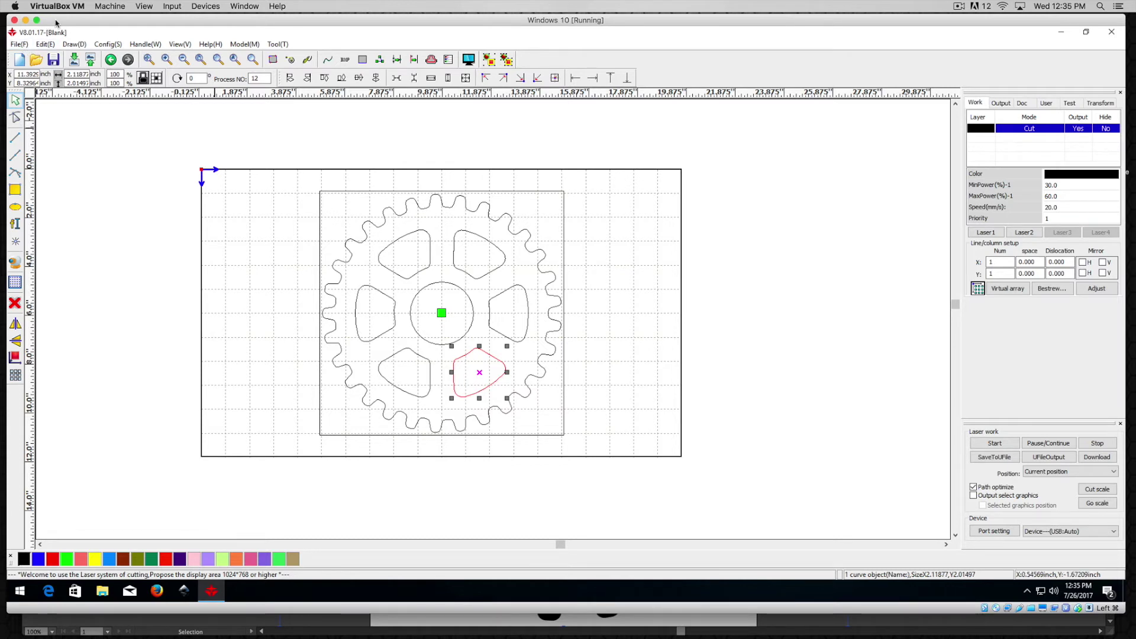
Switch from RDWorks back to the Illustrator gear document.
{"action": "left_click", "coordinate": [56, 6]}
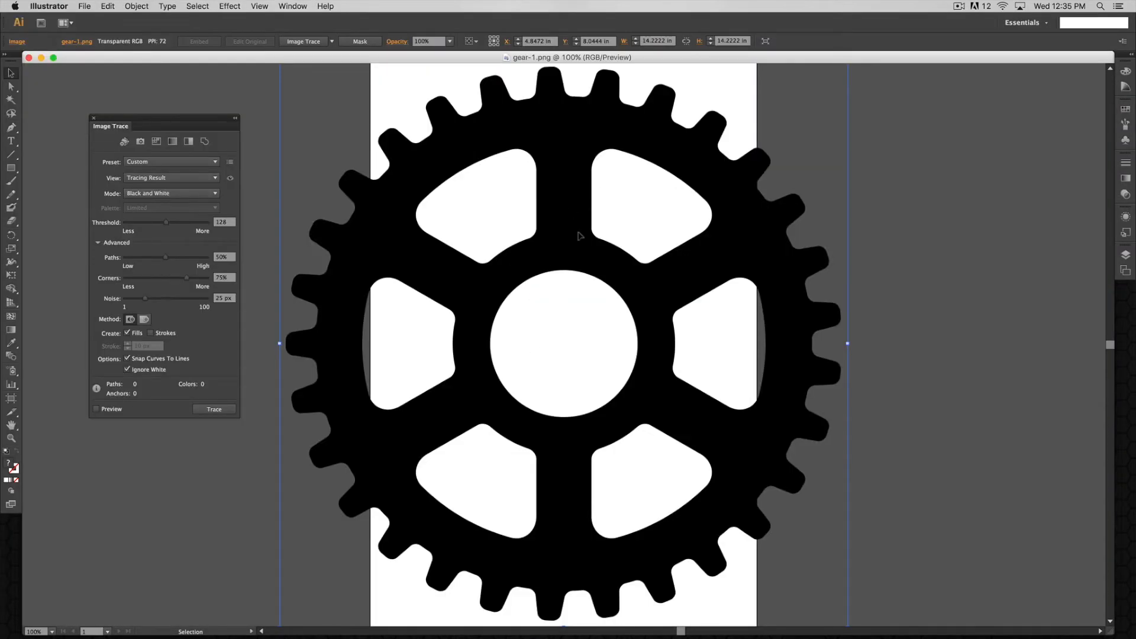
{"action": "mouse_move", "coordinate": [159, 385]}
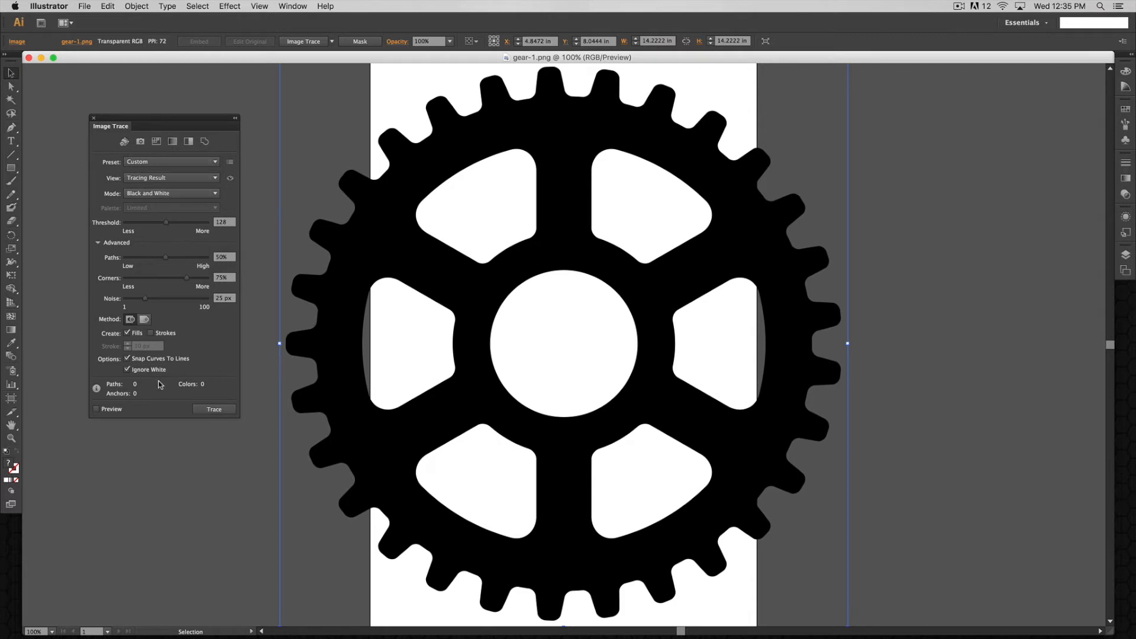
{"action": "mouse_move", "coordinate": [204, 410]}
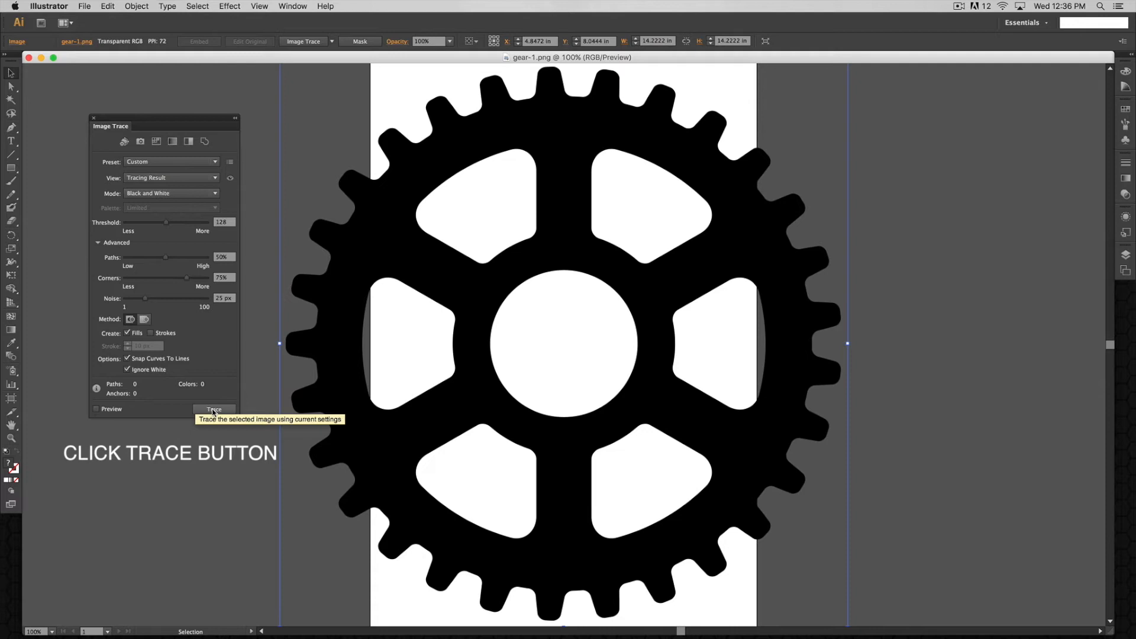
Trace the gear image with Ignore White and expand the result into editable paths.
{"action": "left_click", "coordinate": [213, 410]}
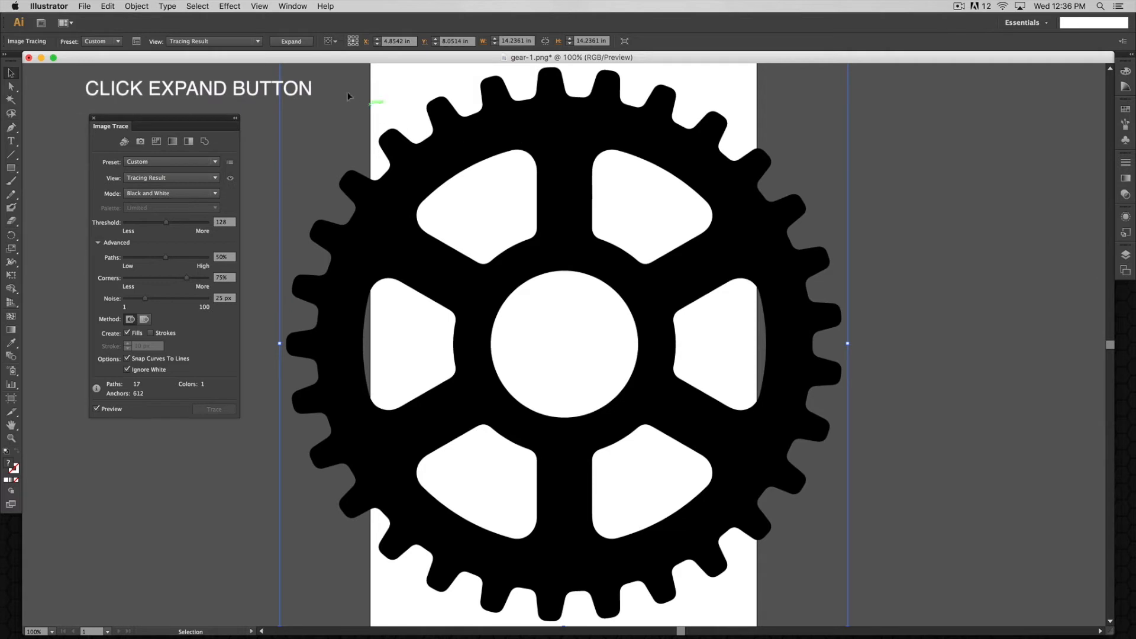
{"action": "left_click", "coordinate": [291, 41]}
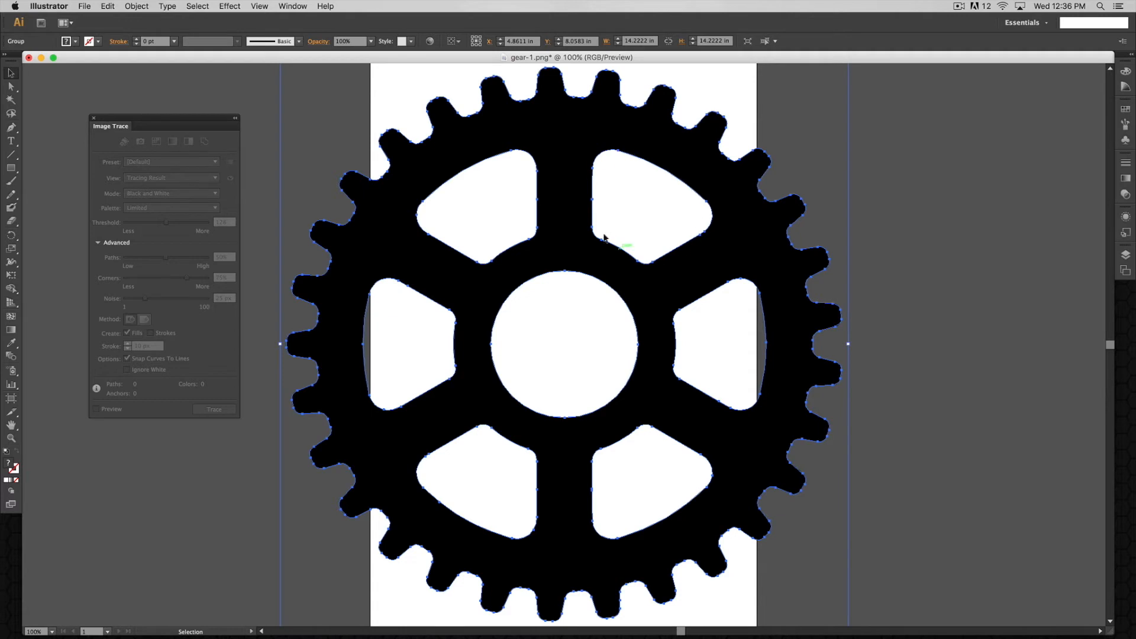
{"action": "mouse_move", "coordinate": [473, 355]}
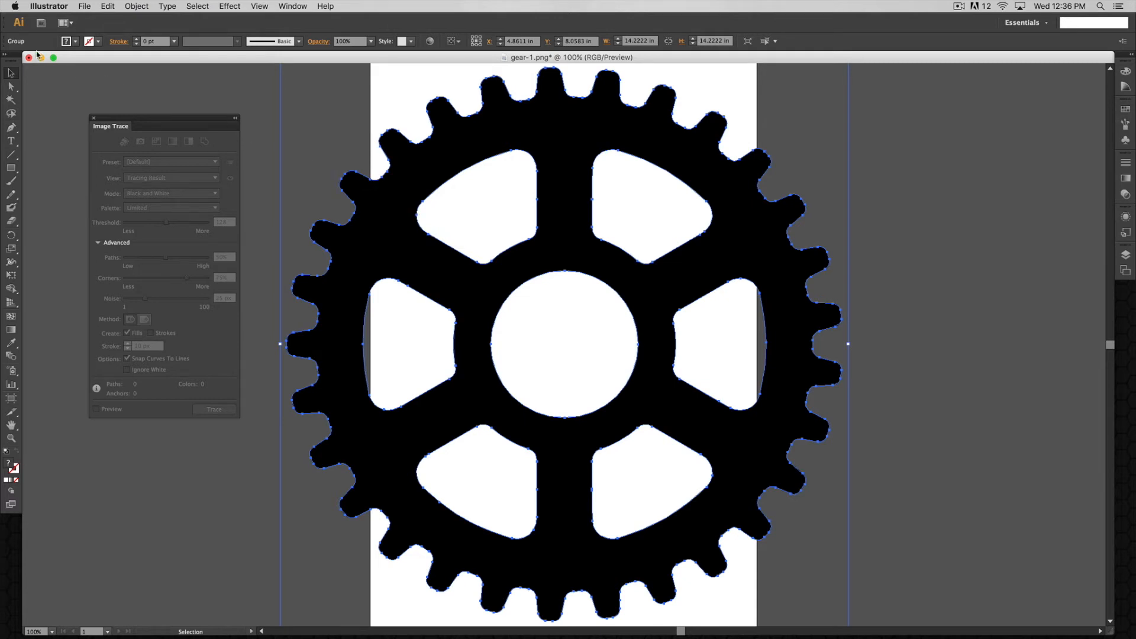
{"action": "left_click", "coordinate": [85, 7]}
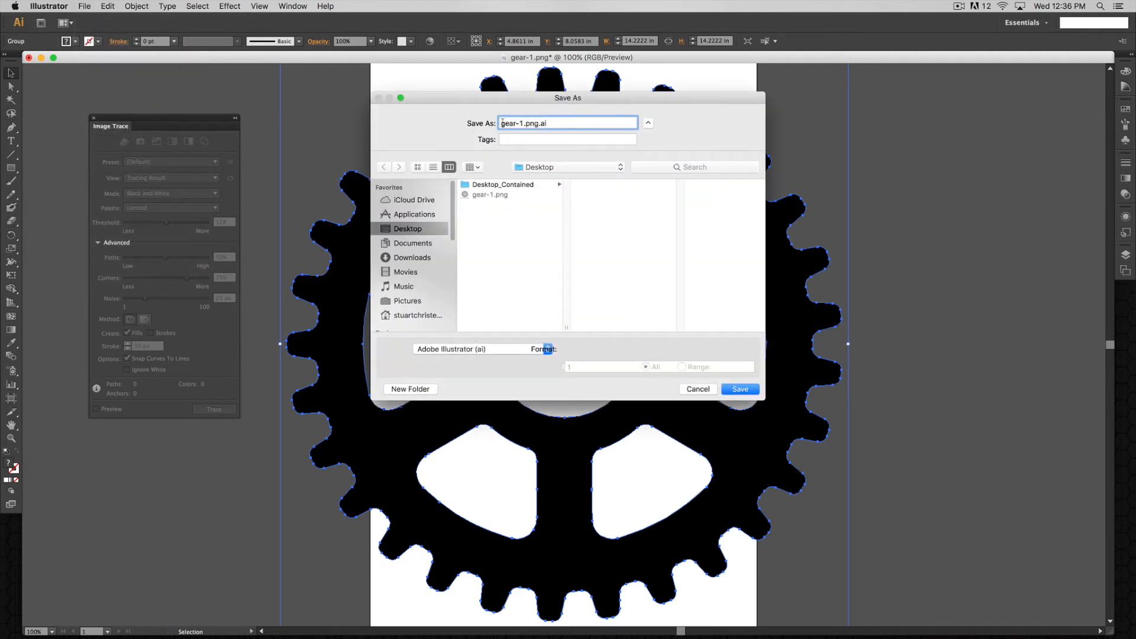
Save the traced gear to the Desktop as _Final_gear-1.png.ai in Illustrator format.
{"action": "type", "text": "_"}
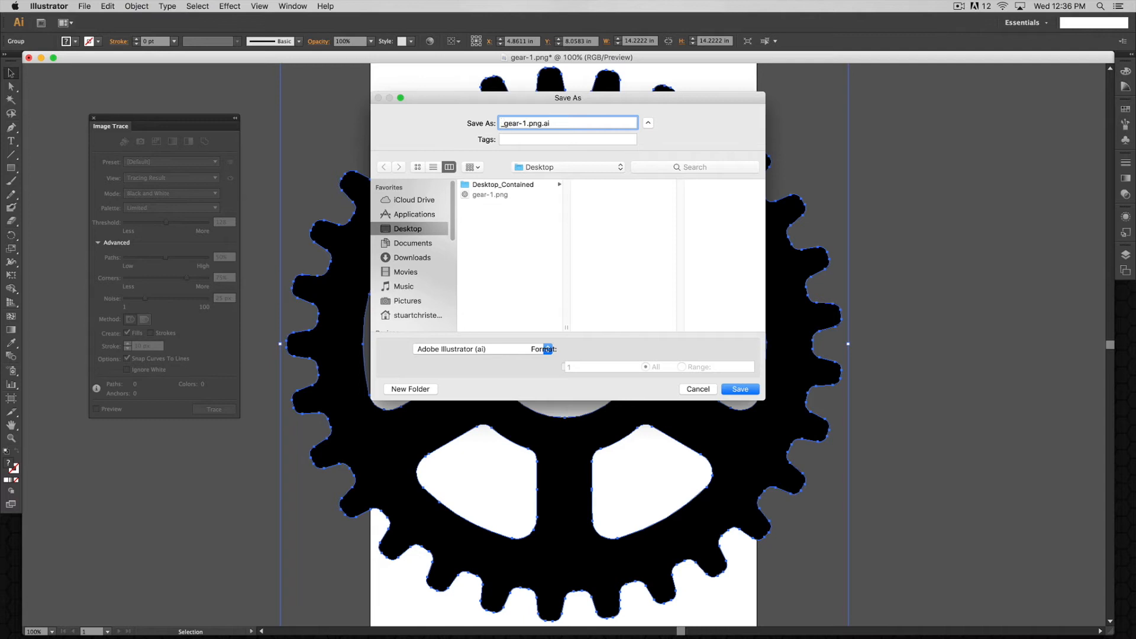
{"action": "type", "text": "_Final"}
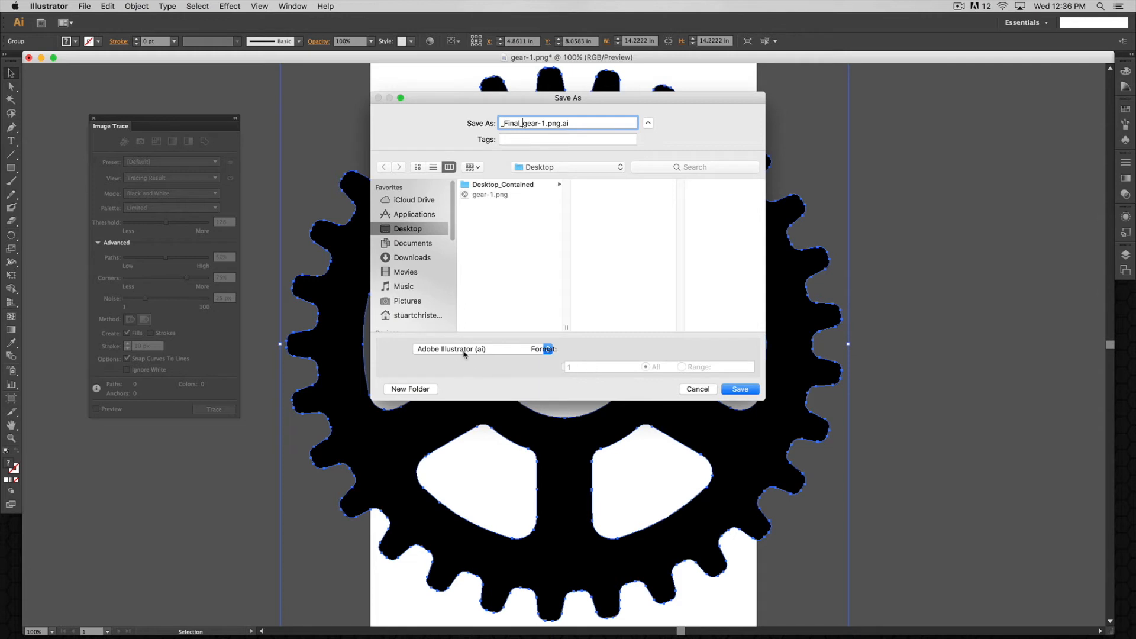
{"action": "left_click", "coordinate": [740, 389]}
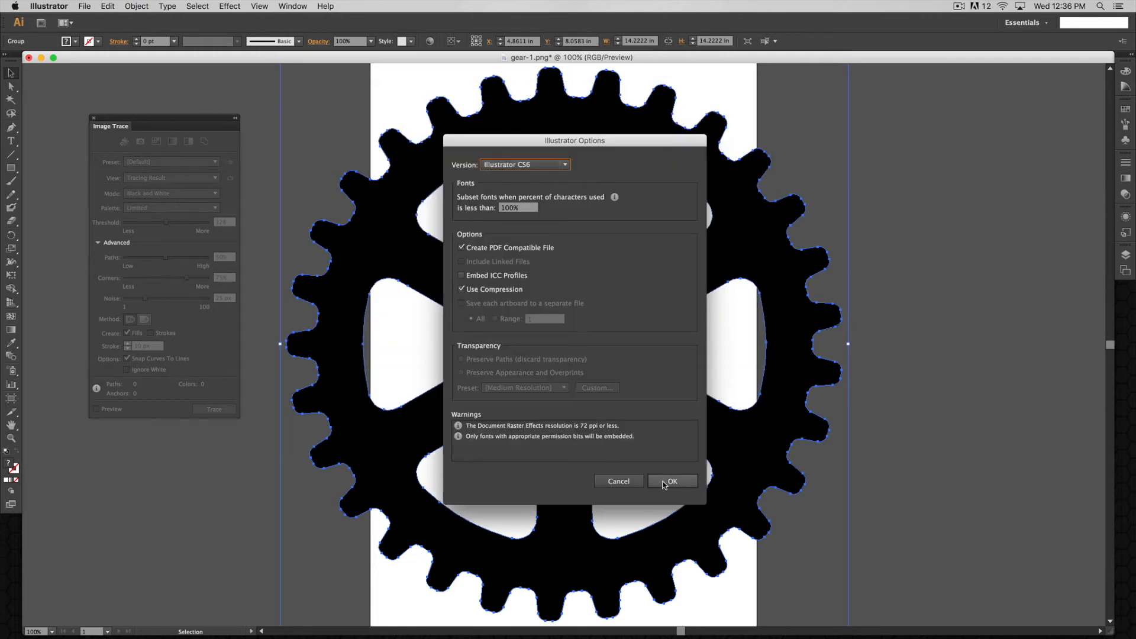
{"action": "left_click", "coordinate": [673, 481]}
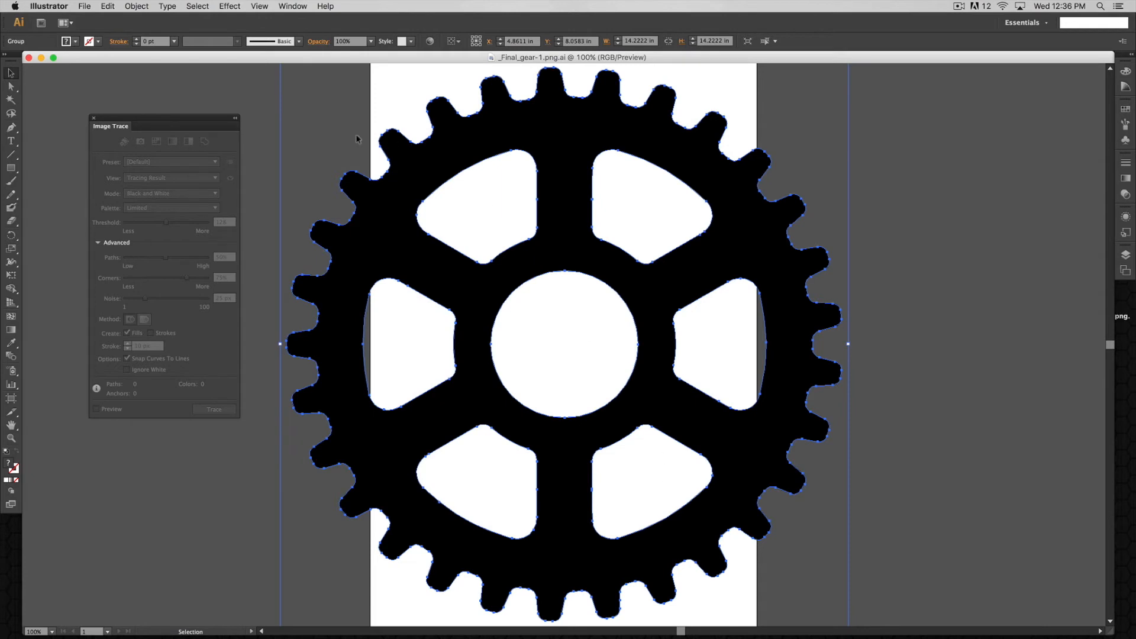
{"action": "left_click", "coordinate": [49, 6]}
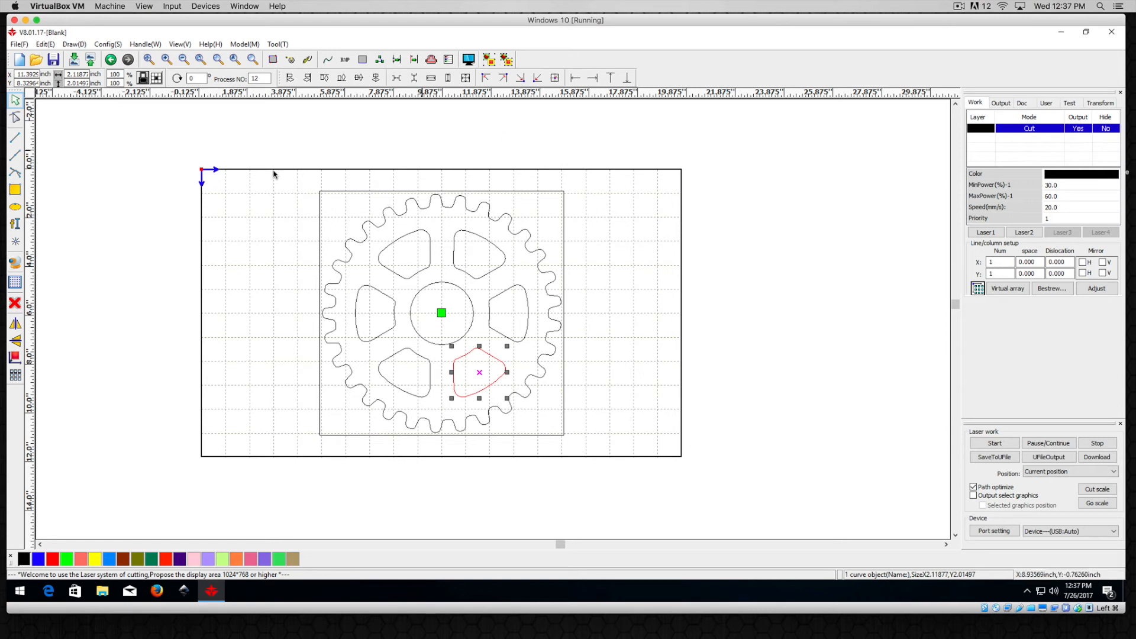
{"action": "mouse_move", "coordinate": [278, 182]}
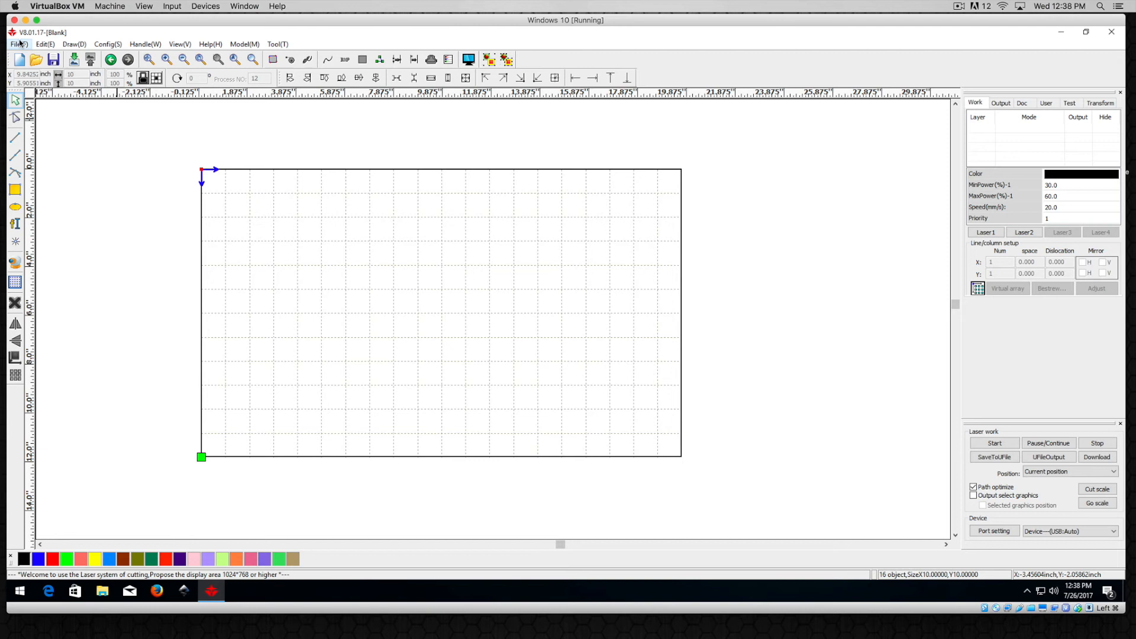
Bring up RDWorks' File > Import browser.
{"action": "left_click", "coordinate": [17, 44]}
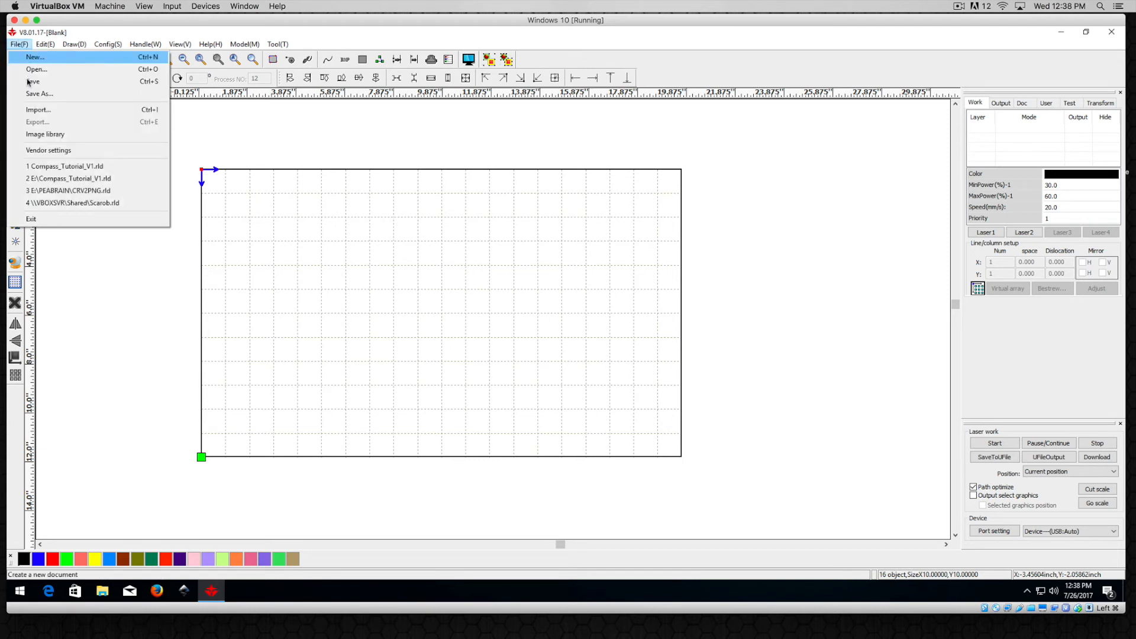
{"action": "left_click", "coordinate": [39, 109]}
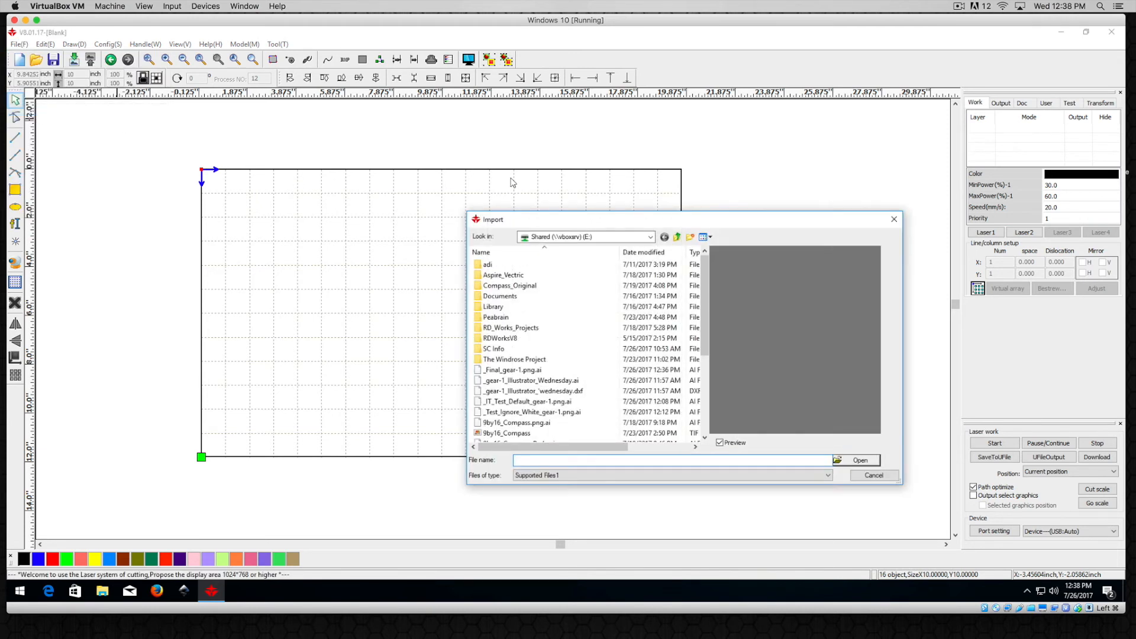
Import _Final_gear-1.png.ai into the work area as red cut-layer outlines.
{"action": "left_click", "coordinate": [510, 370]}
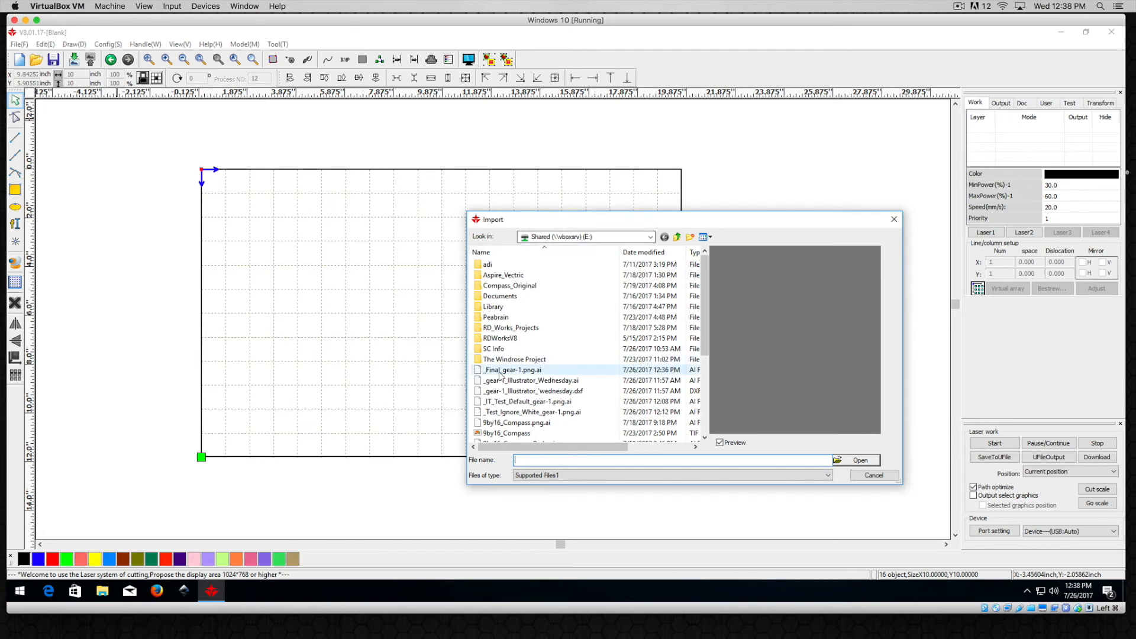
{"action": "left_click", "coordinate": [513, 370]}
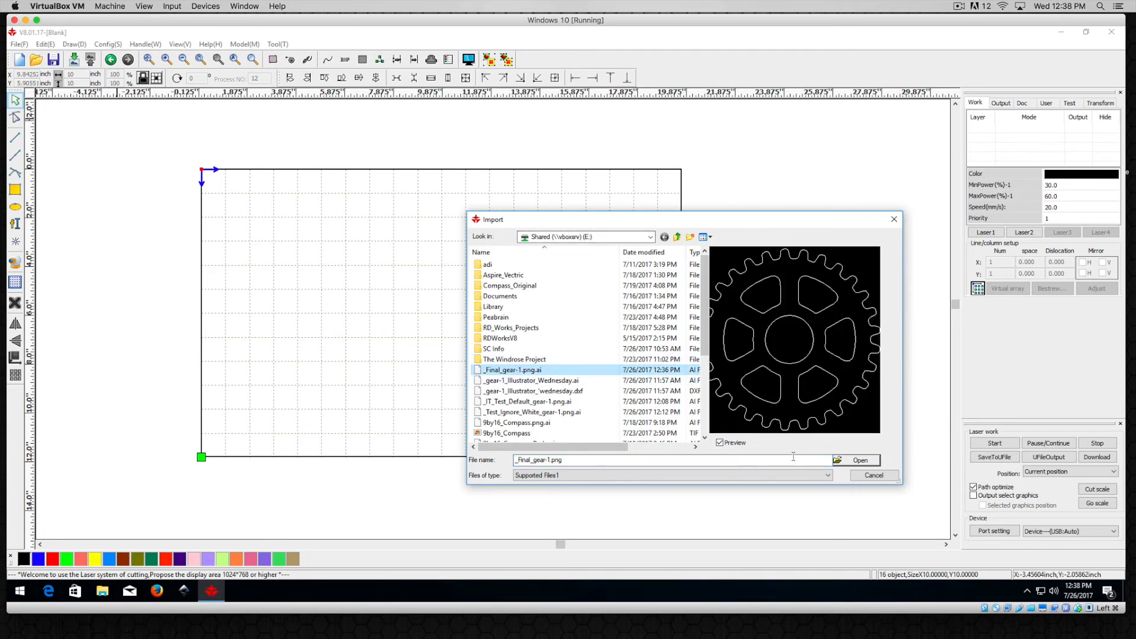
{"action": "left_click", "coordinate": [858, 460]}
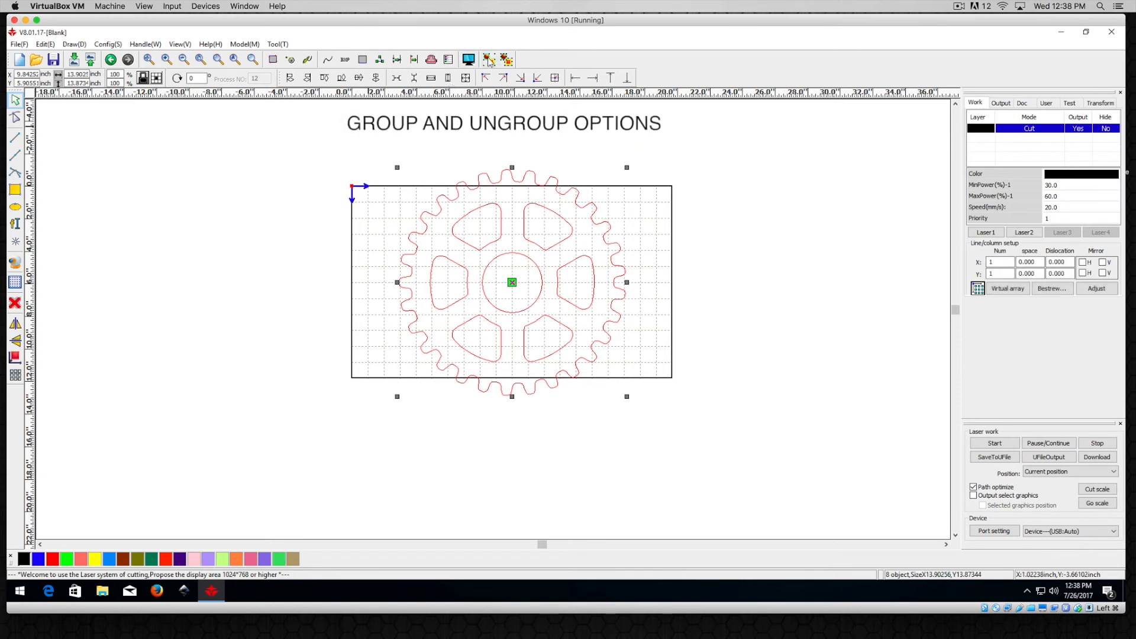
{"action": "mouse_move", "coordinate": [492, 59]}
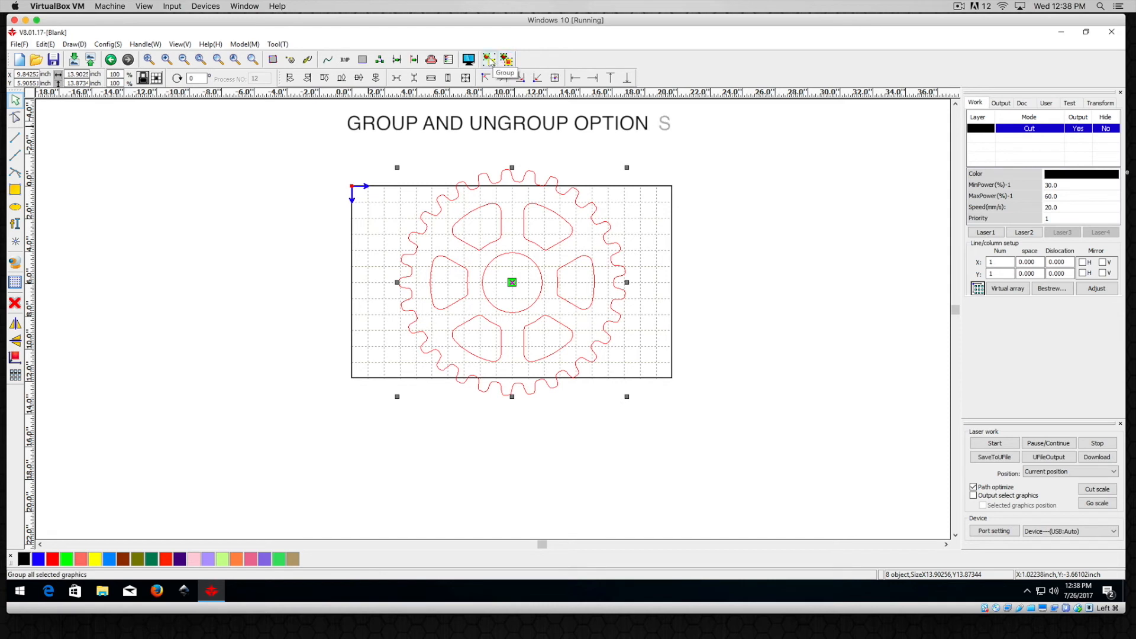
Group all the imported gear's parts into a single object.
{"action": "left_click", "coordinate": [488, 58]}
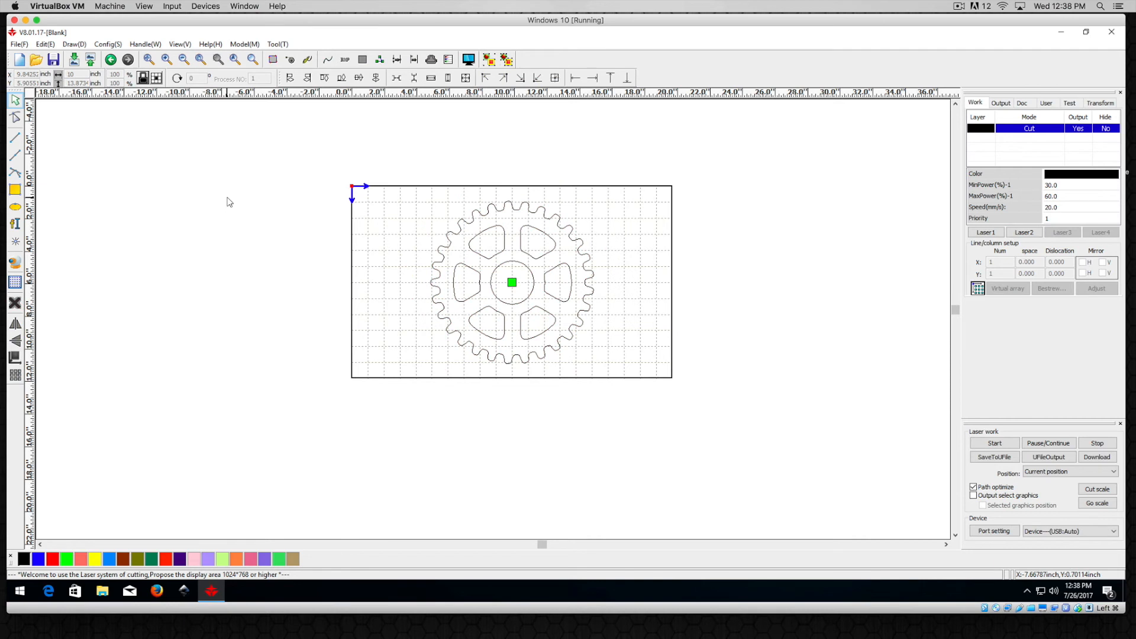
{"action": "mouse_move", "coordinate": [470, 212]}
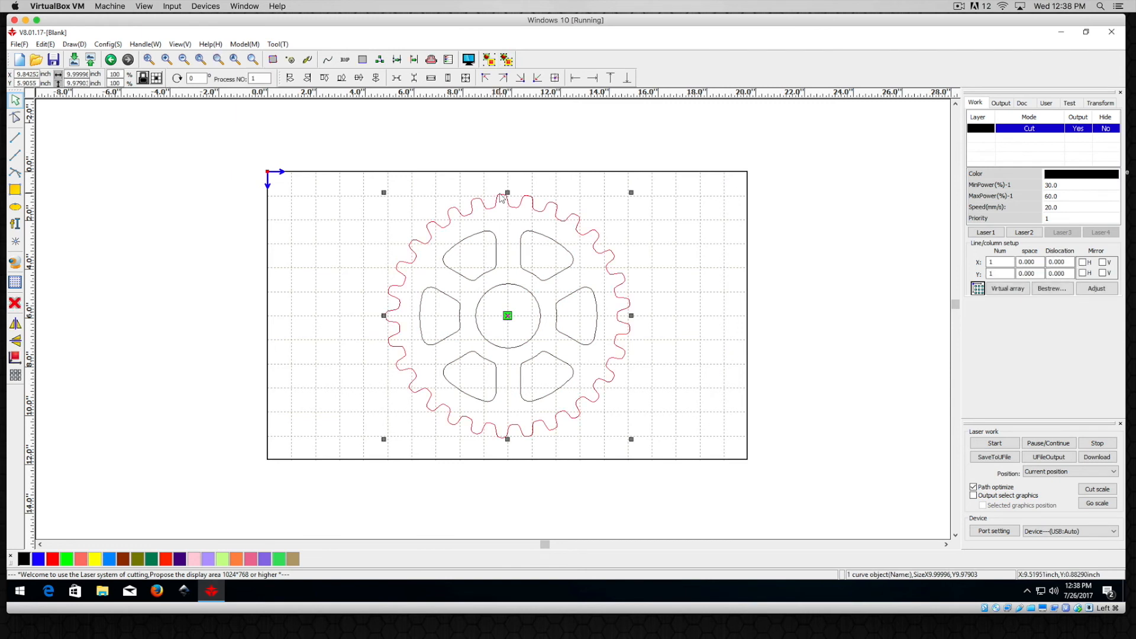
Select the gear's lower-left and left cutouts, then preview and simulate the 254 mm gear's cut path.
{"action": "left_click", "coordinate": [544, 256]}
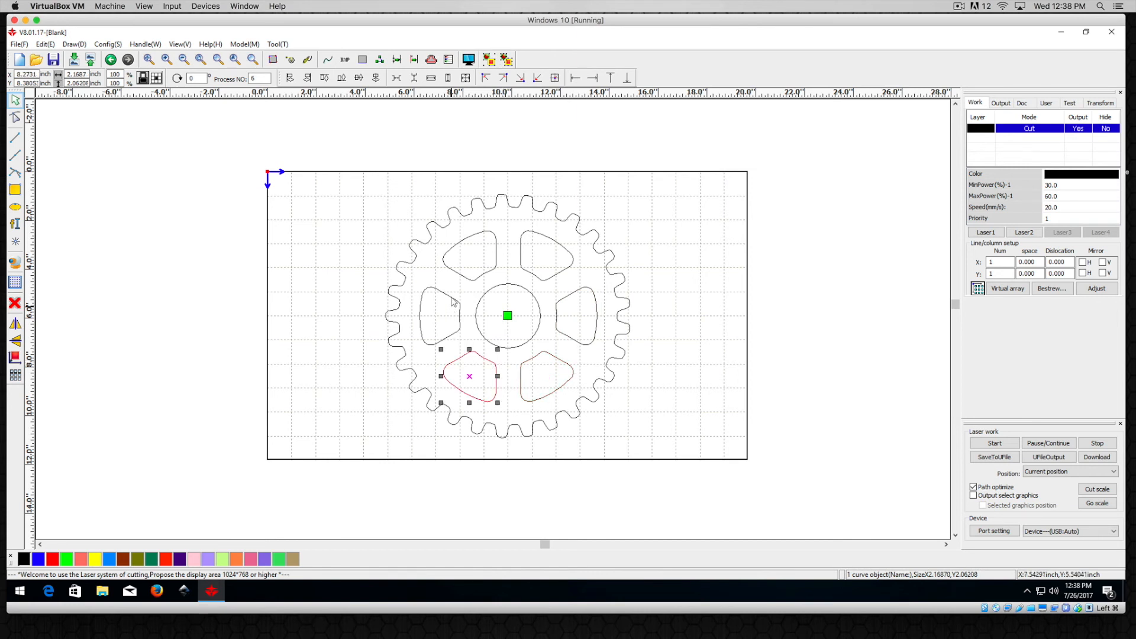
{"action": "left_click_drag", "start_coordinate": [468, 377], "coordinate": [440, 315]}
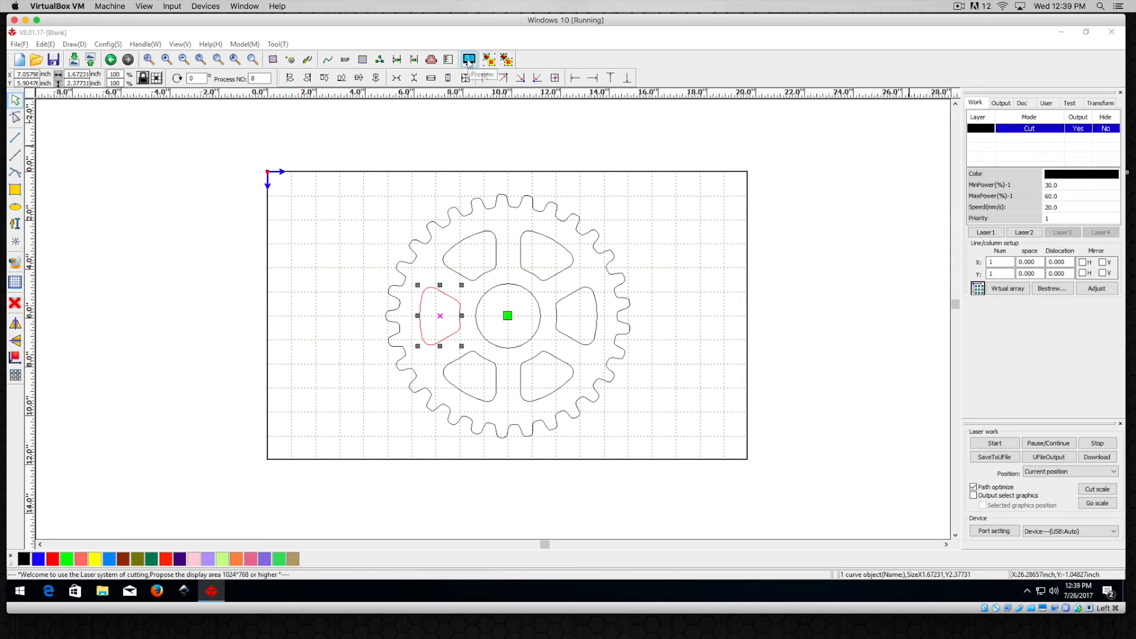
{"action": "left_click", "coordinate": [468, 59]}
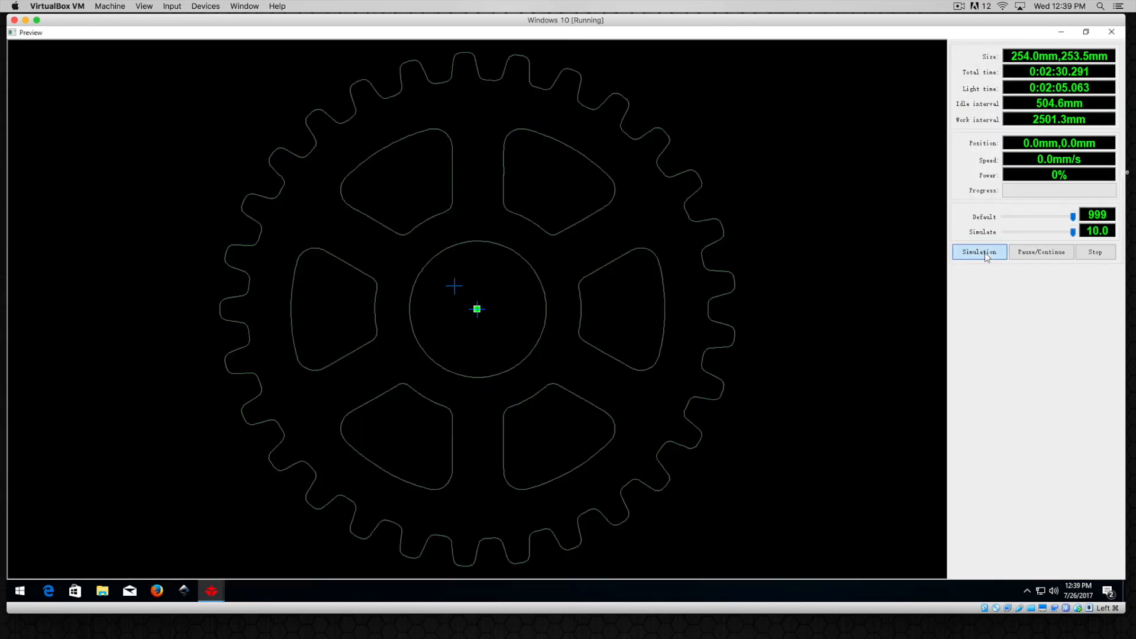
{"action": "left_click", "coordinate": [980, 251]}
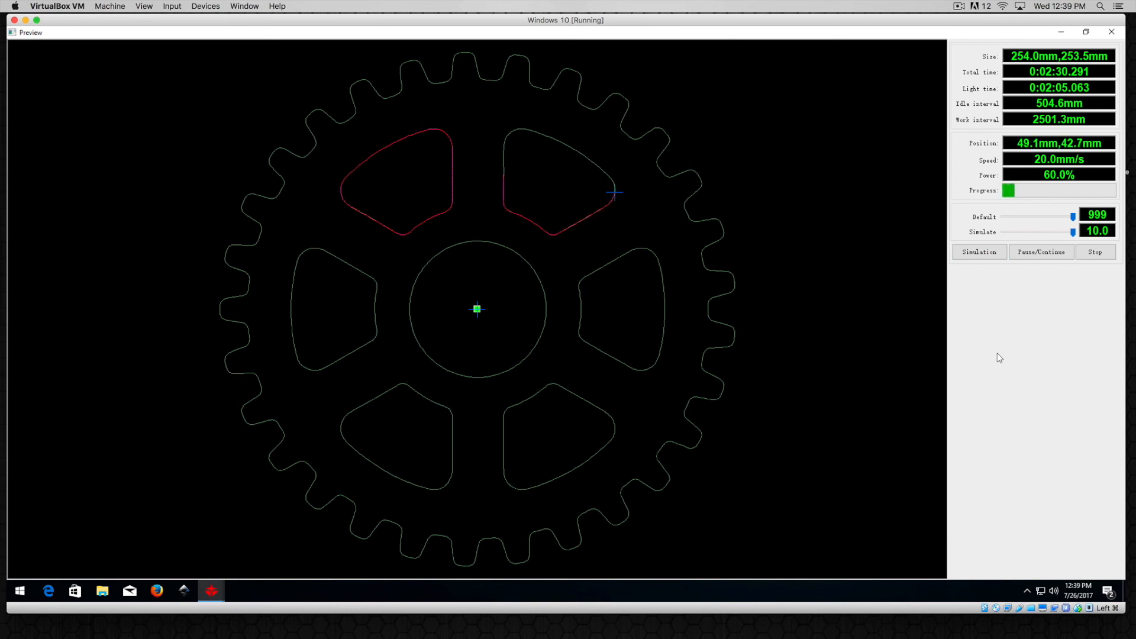